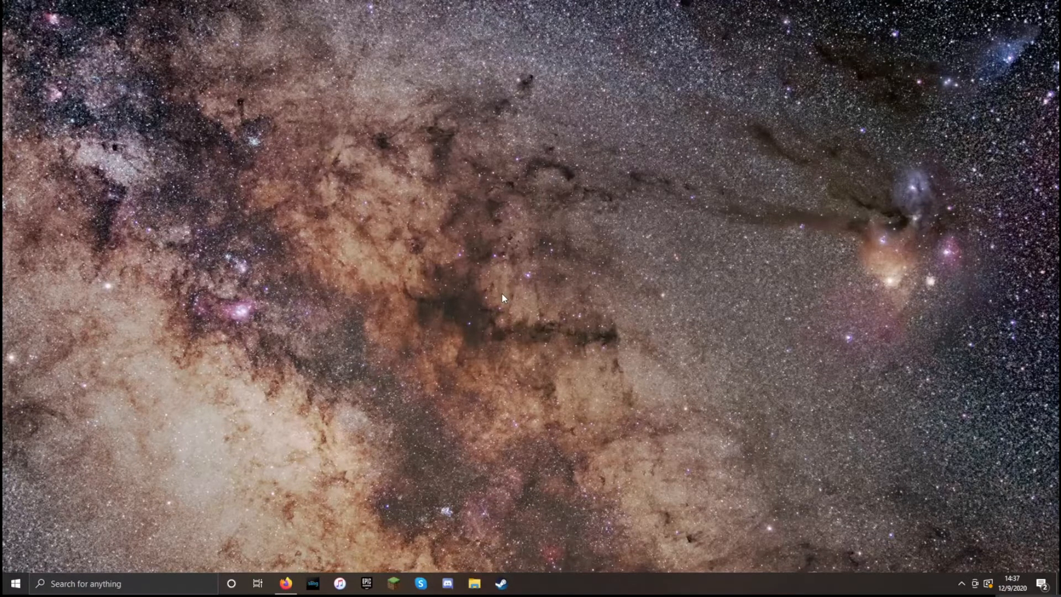
mouse_move(480, 346)
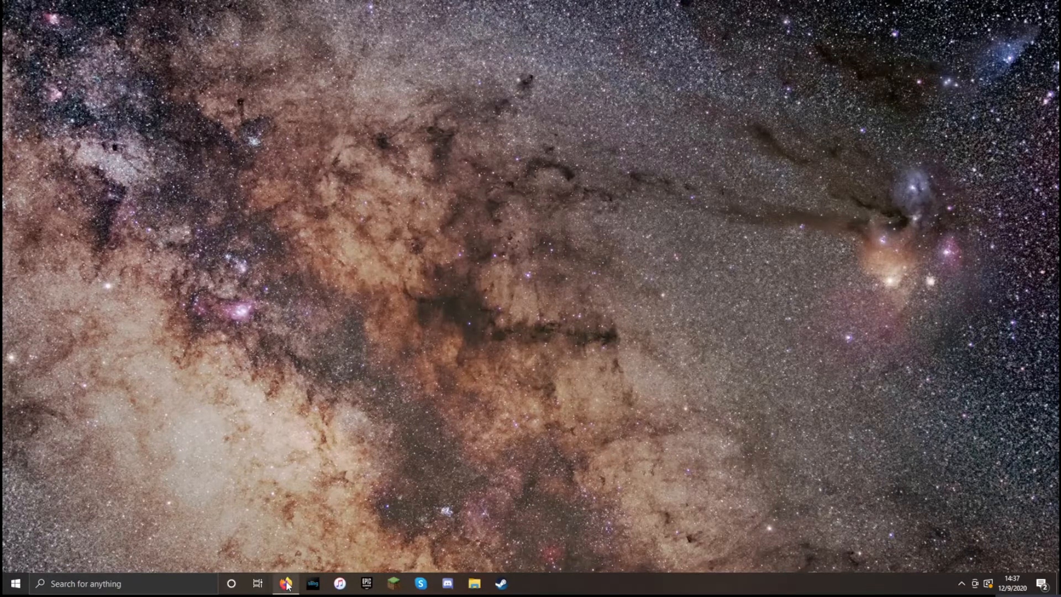
Bring up the Ubuntu Server 20.04.1 LTS download page in Firefox
click(285, 583)
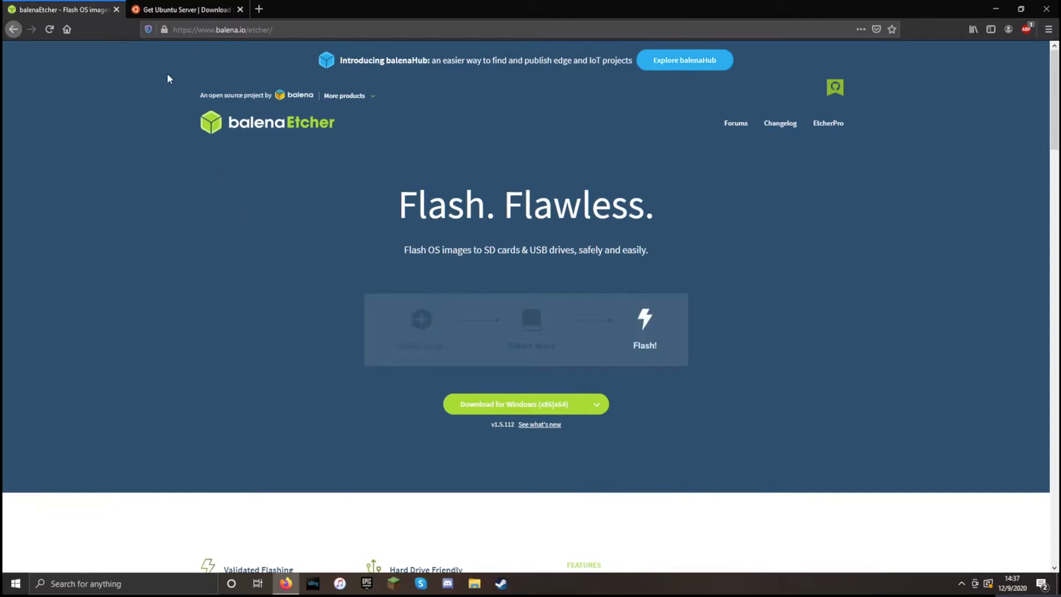
click(187, 10)
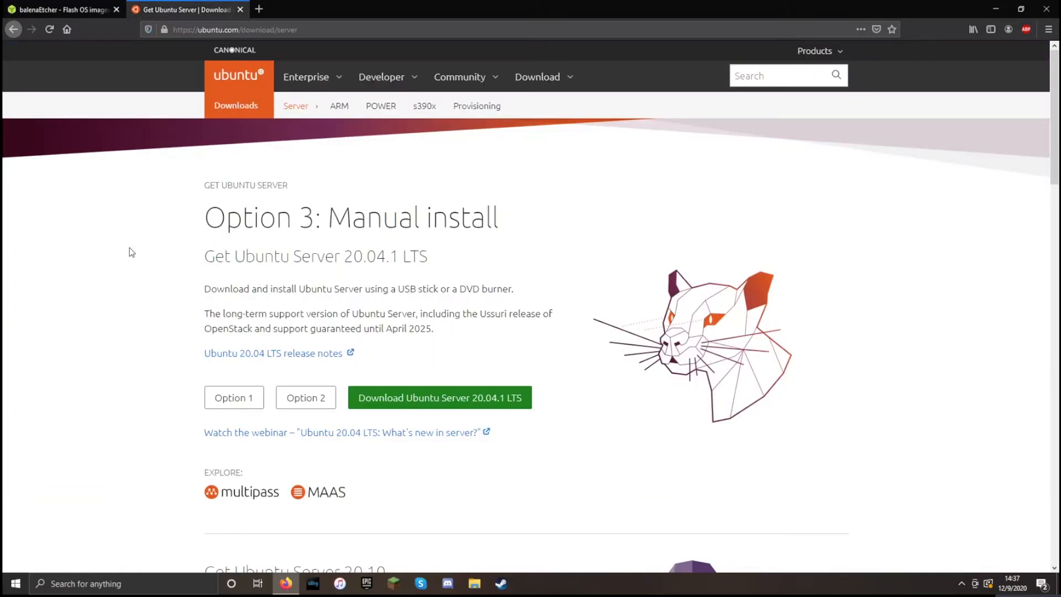
mouse_move(192, 310)
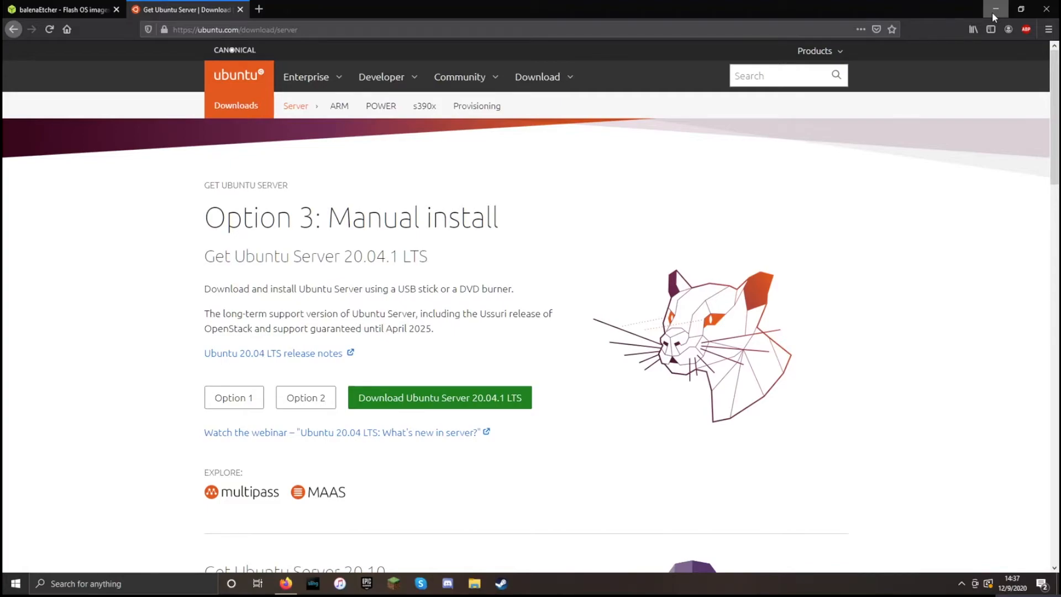
Launch an administrator Command Prompt from a Start menu search for cmd
click(995, 9)
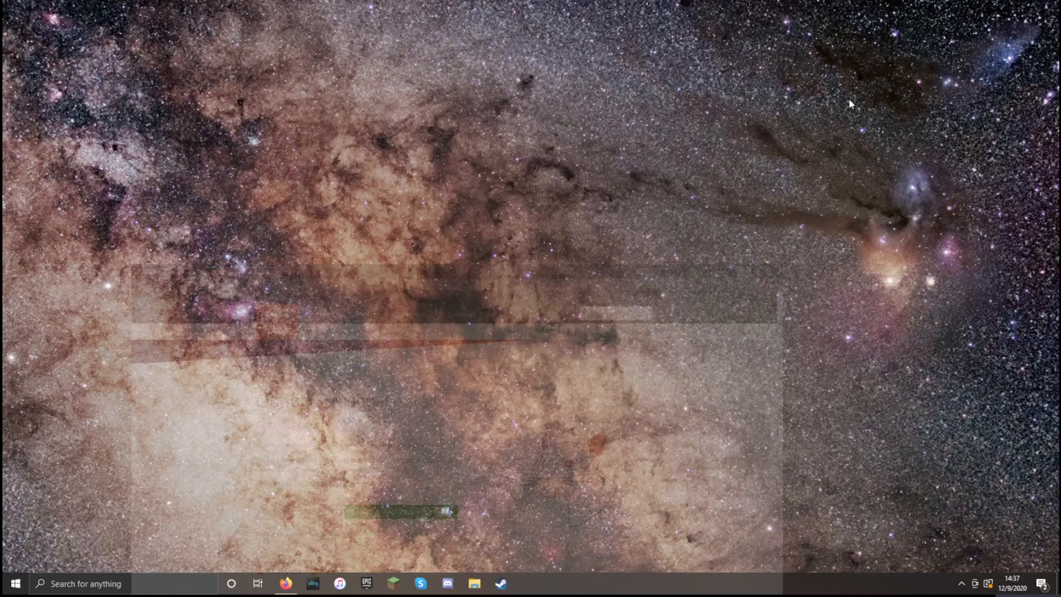
text(cmd)
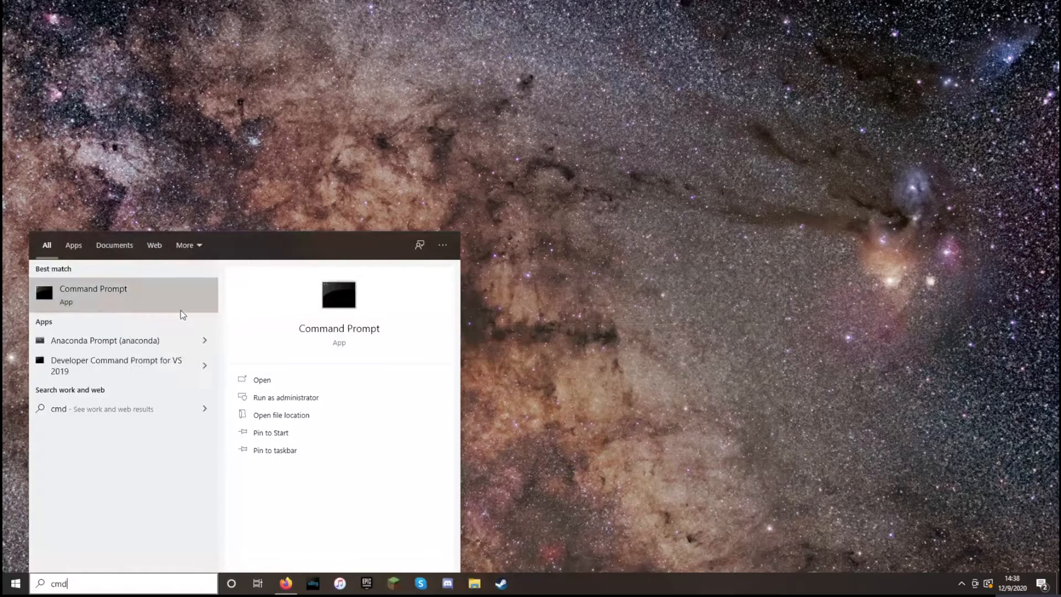
click(285, 397)
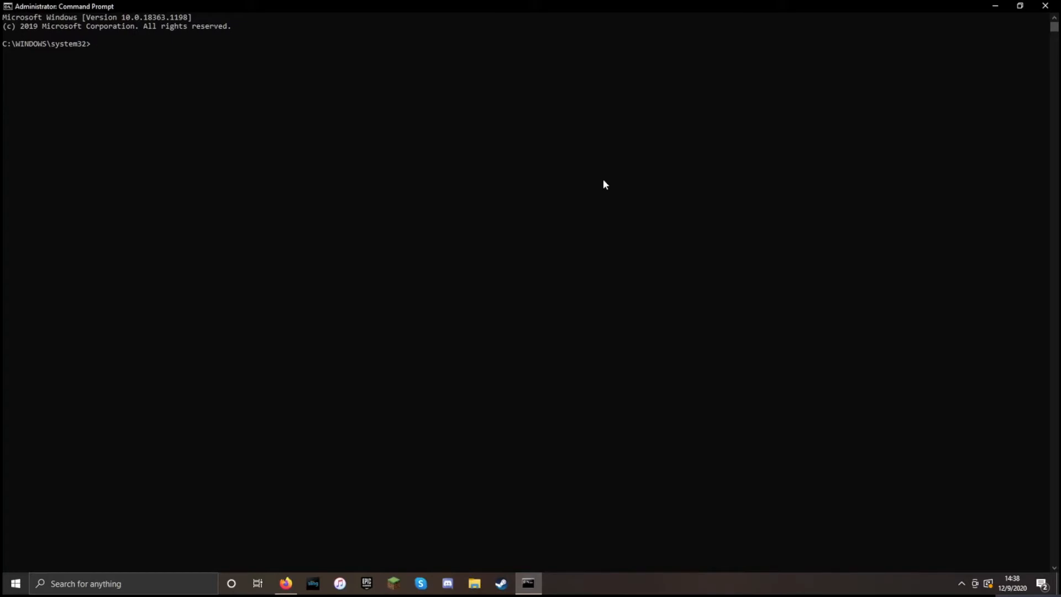
Start diskpart and list disks until the 3824 MB USB drive appears as Disk 2
text(diskpar)
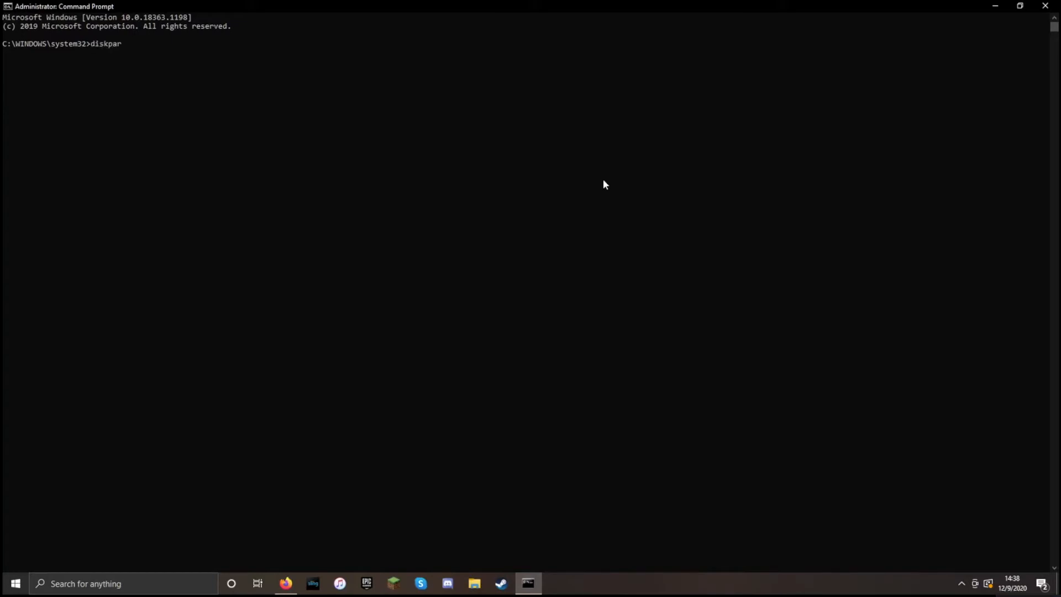
key(Enter)
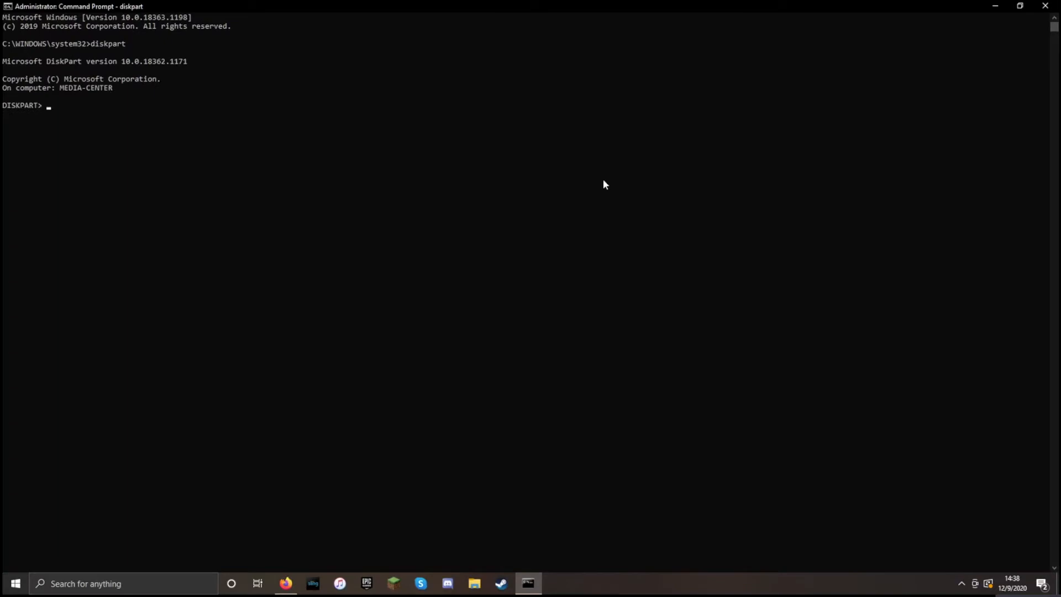
text(list disk)
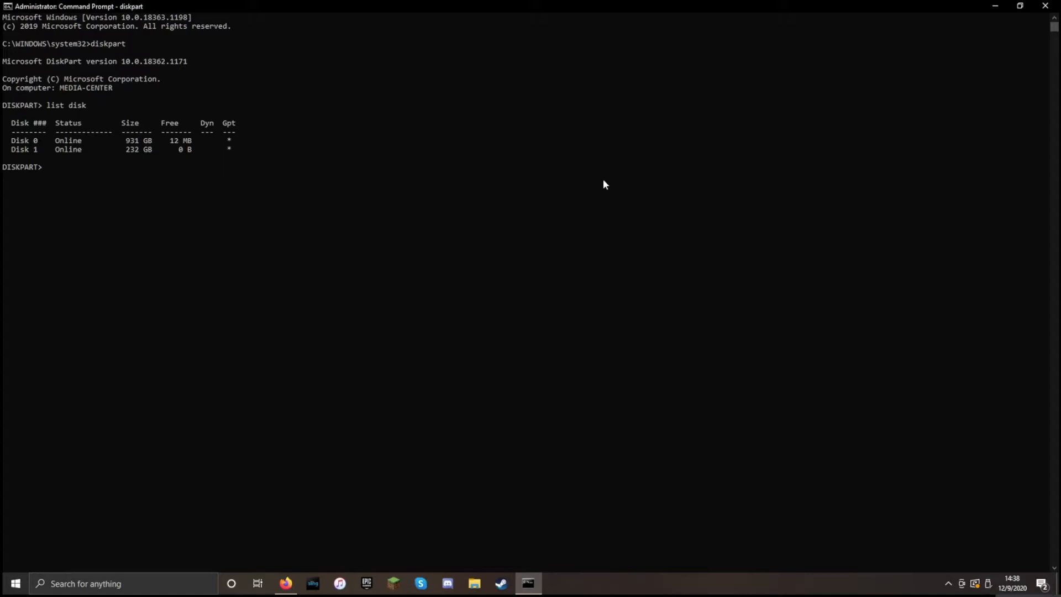
text(list disk)
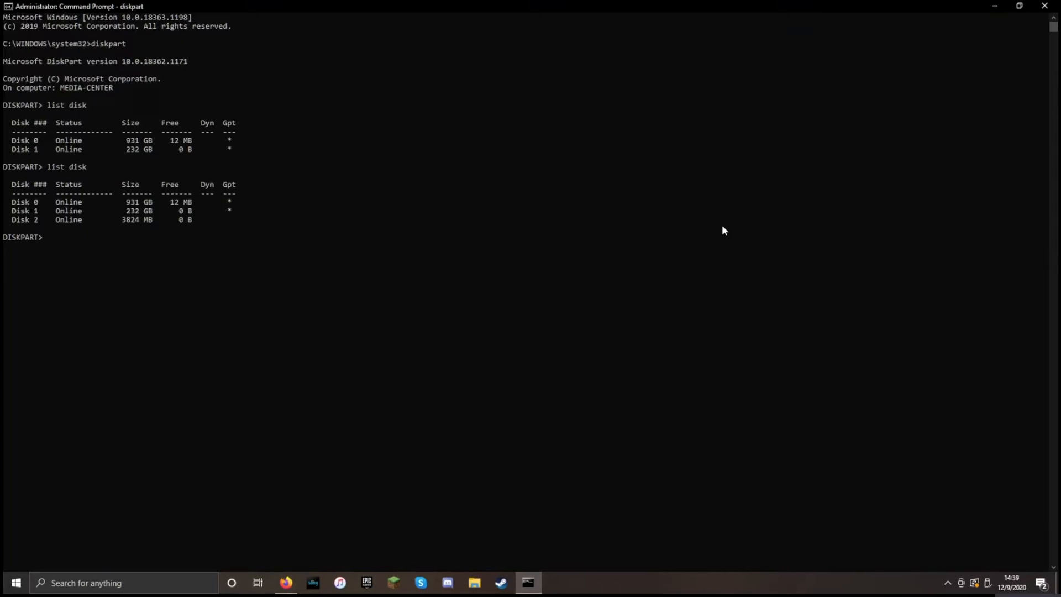
Select disk 2 and clean it in DiskPart
text(s)
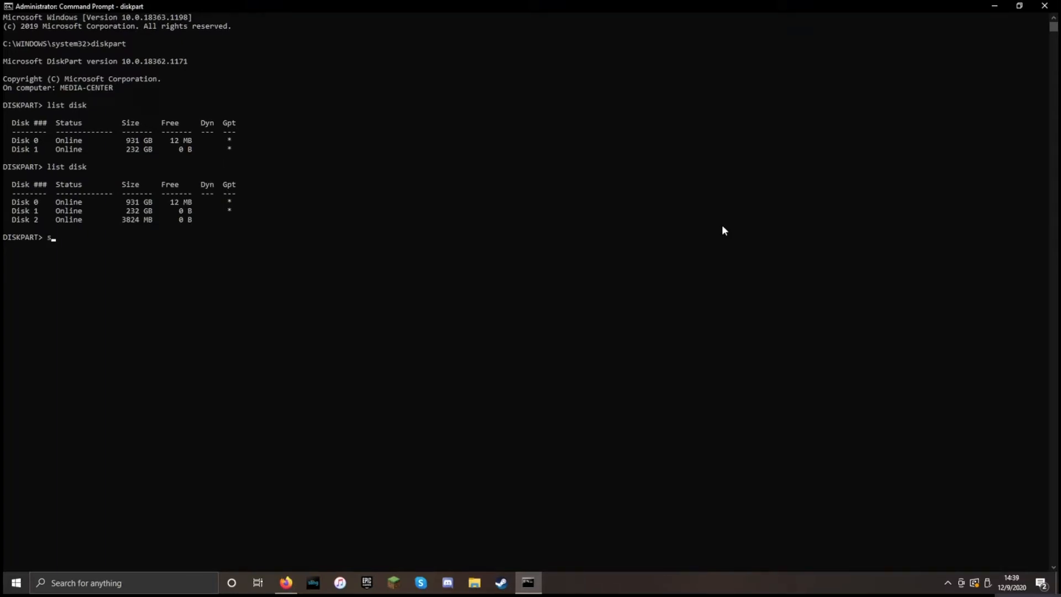
text(elect disk)
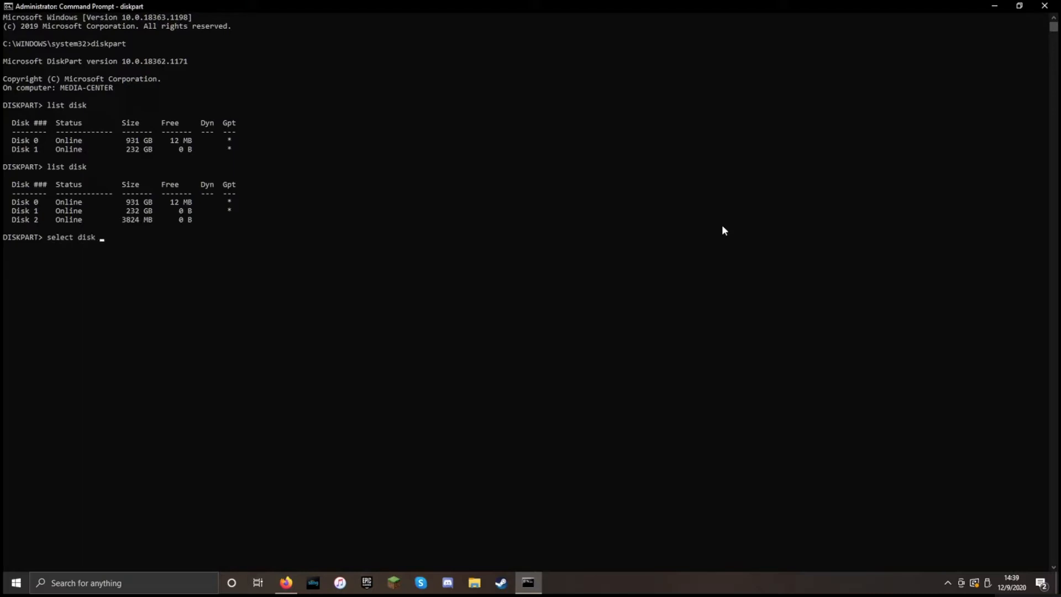
text(2)
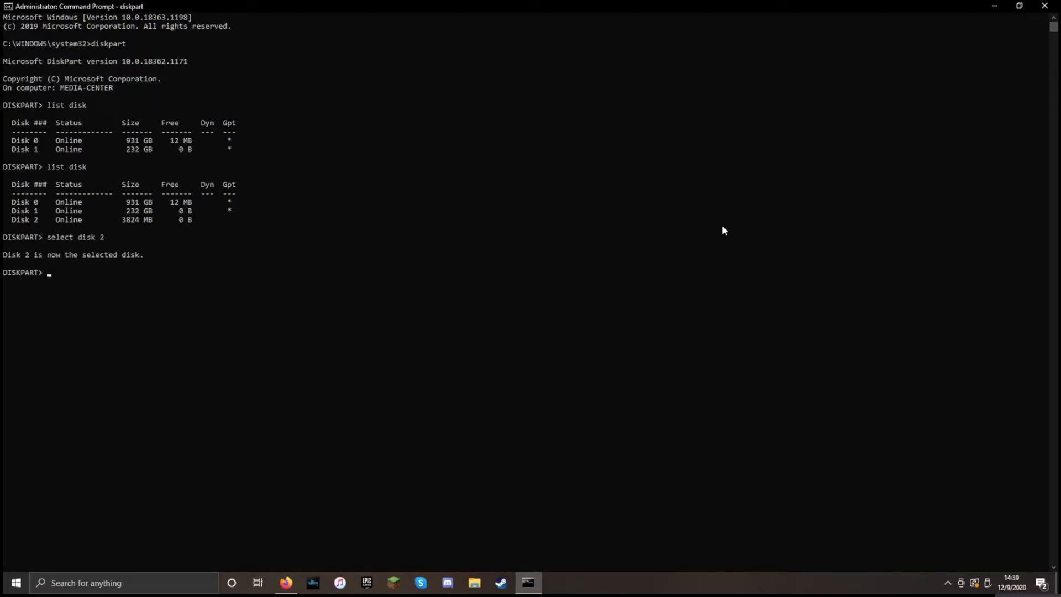
text(clean)
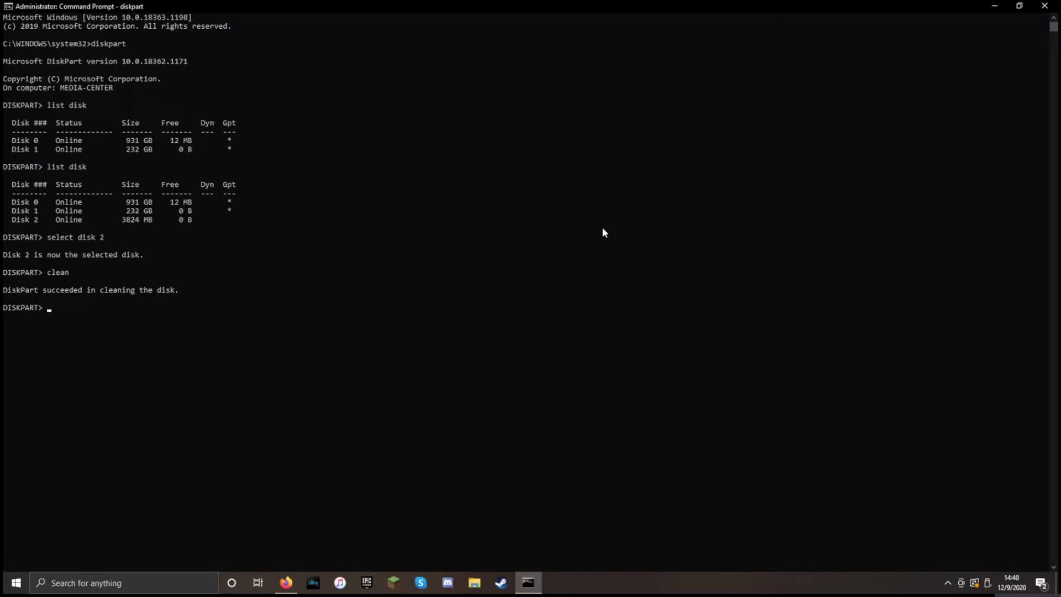
text(create par)
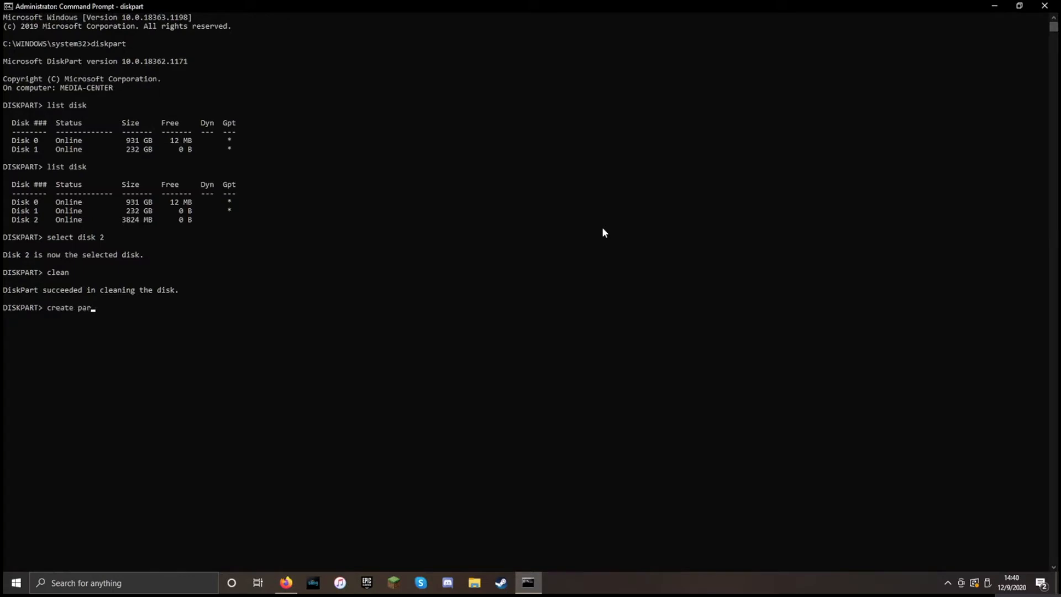
Create a primary partition, select partition 1 and mark it active
text(tition primary)
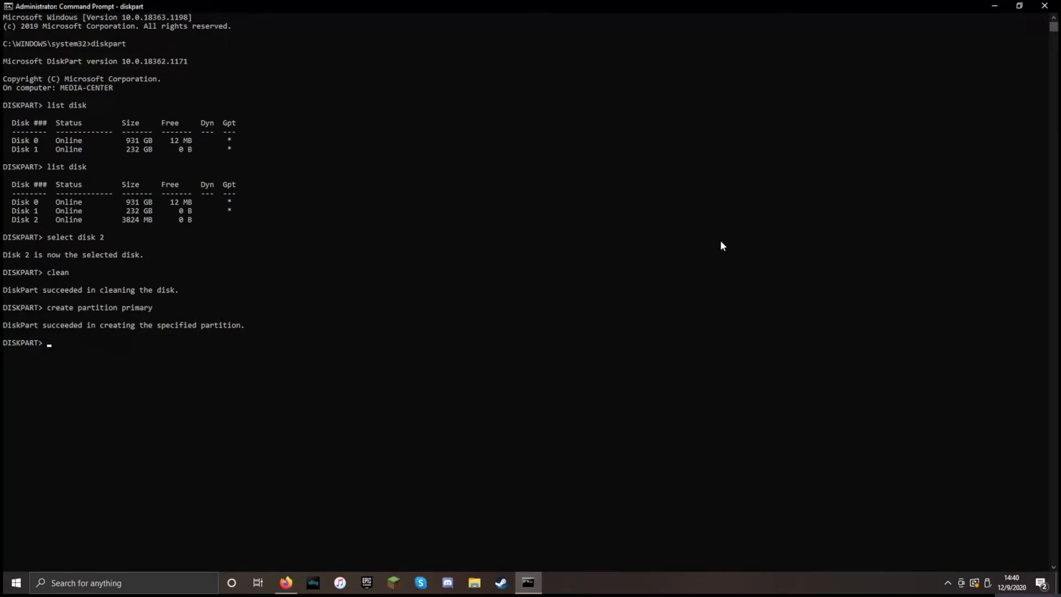
text(s)
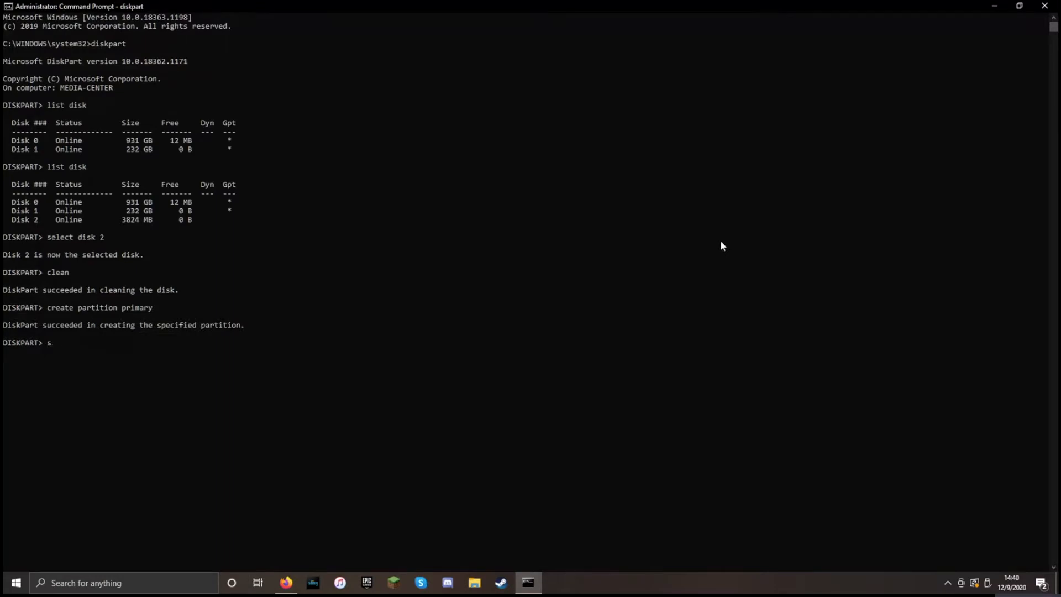
text(elect partition 1)
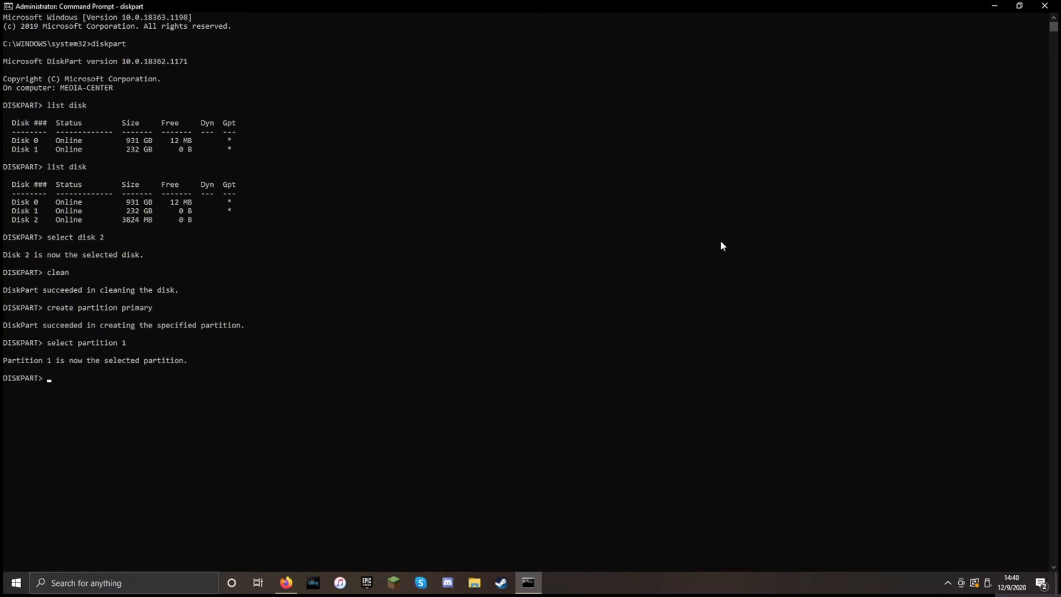
mouse_move(643, 231)
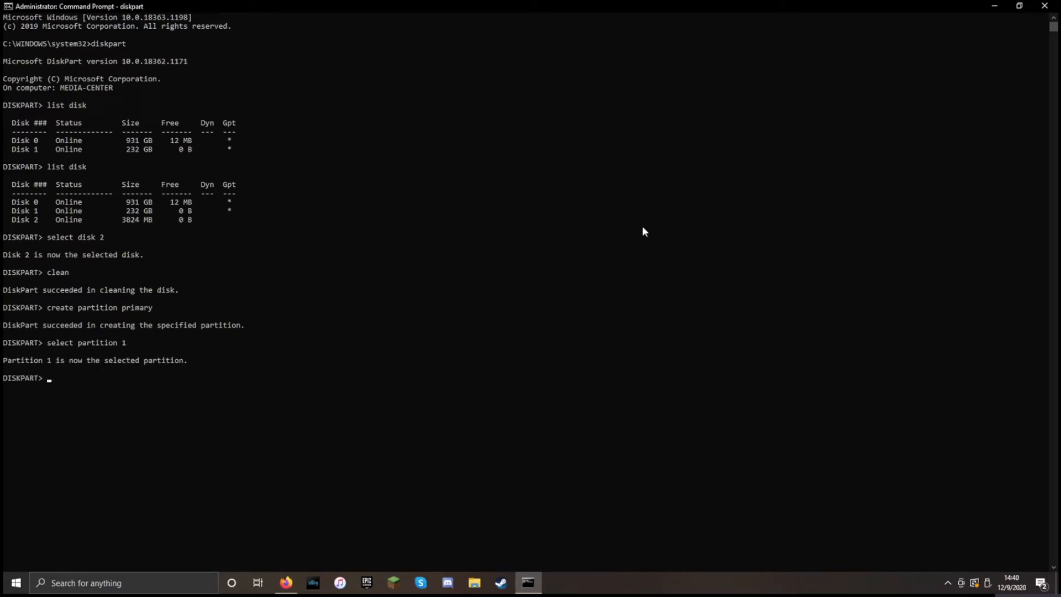
text(active)
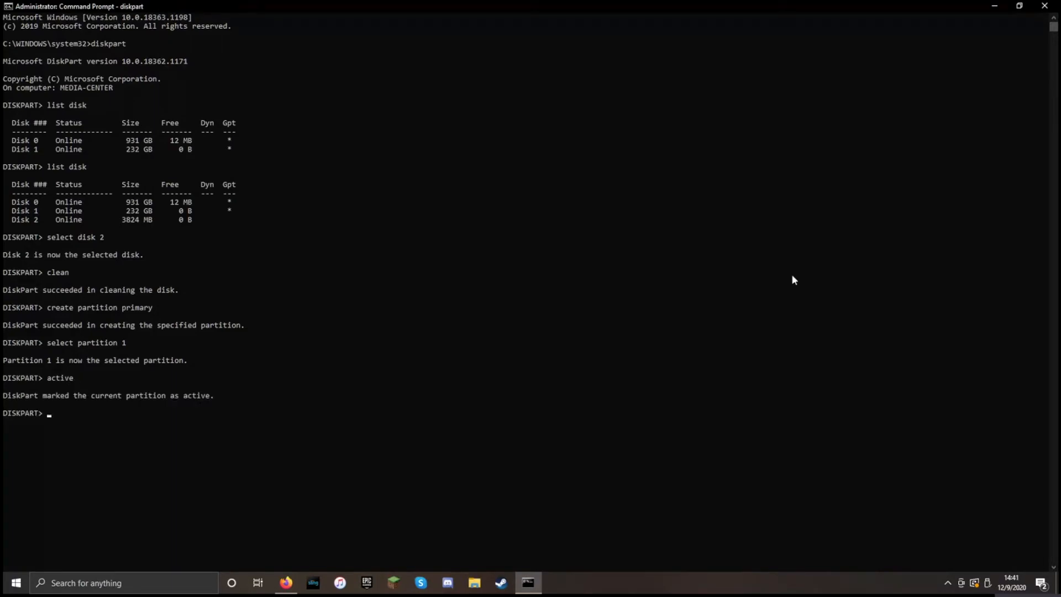
text(format fs)
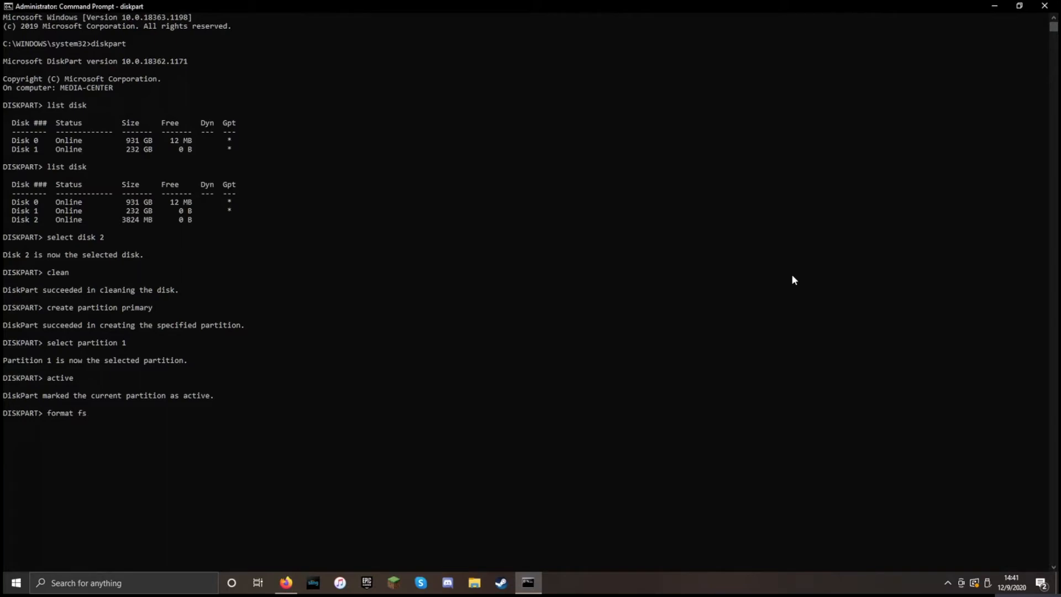
Format the USB partition with fs=ntfs and let it complete
text(=)
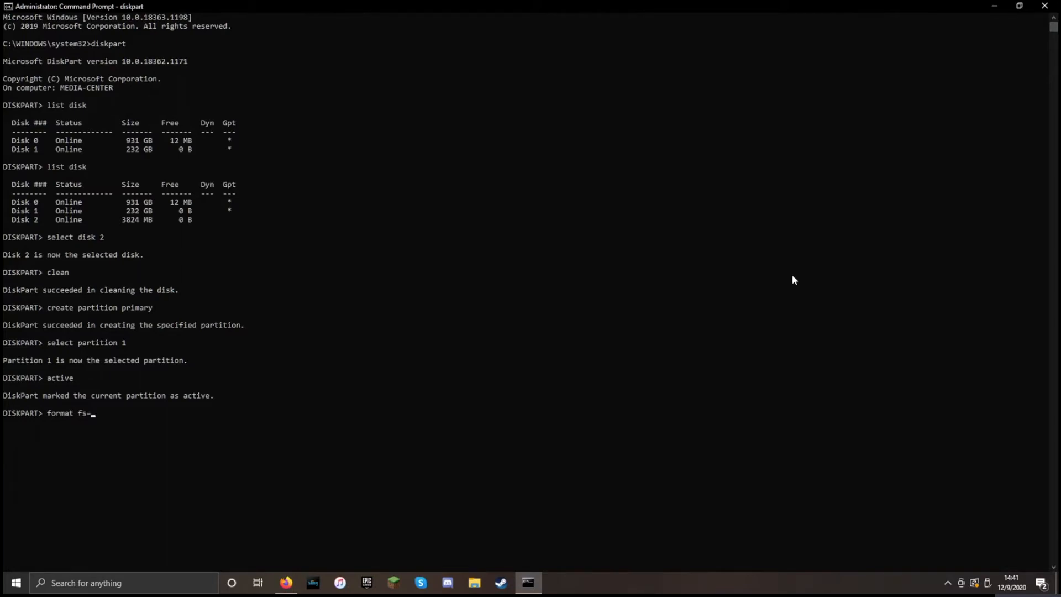
text(ntfs)
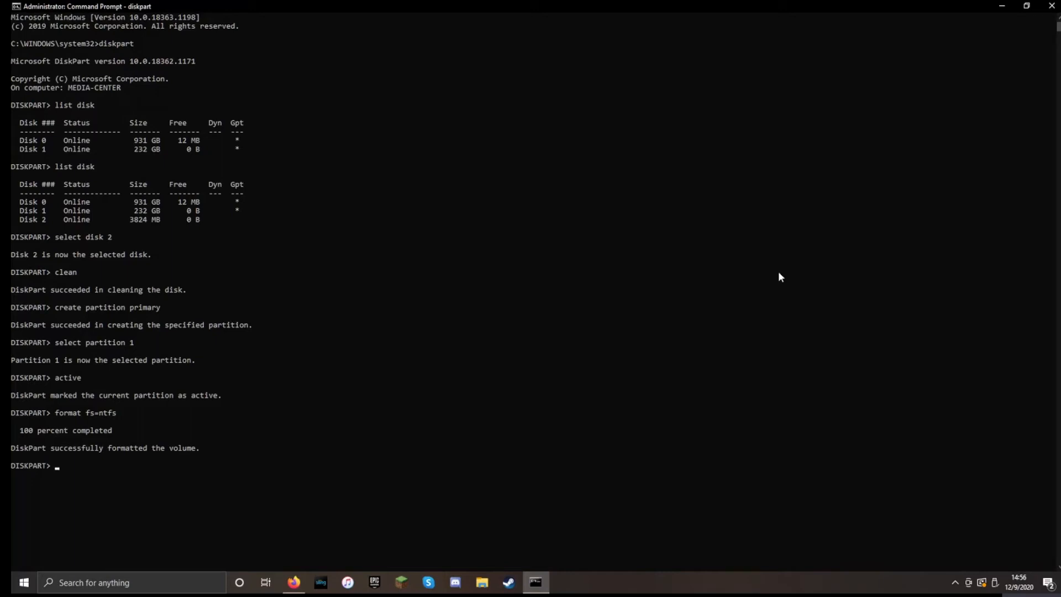
text(assi)
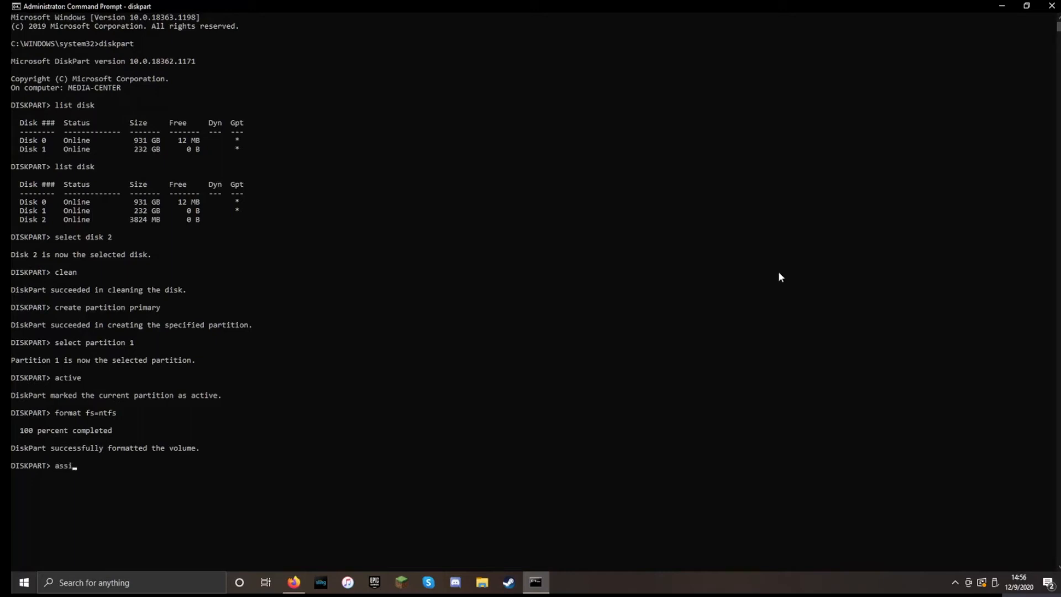
Assign a drive letter to the partition and exit DiskPart
text(gn)
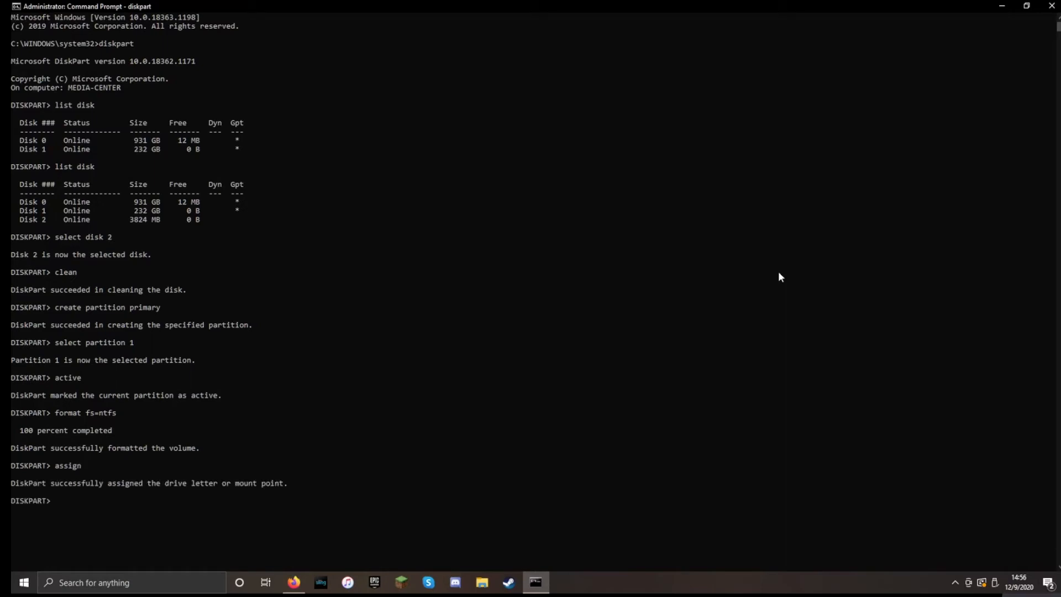
text(exit)
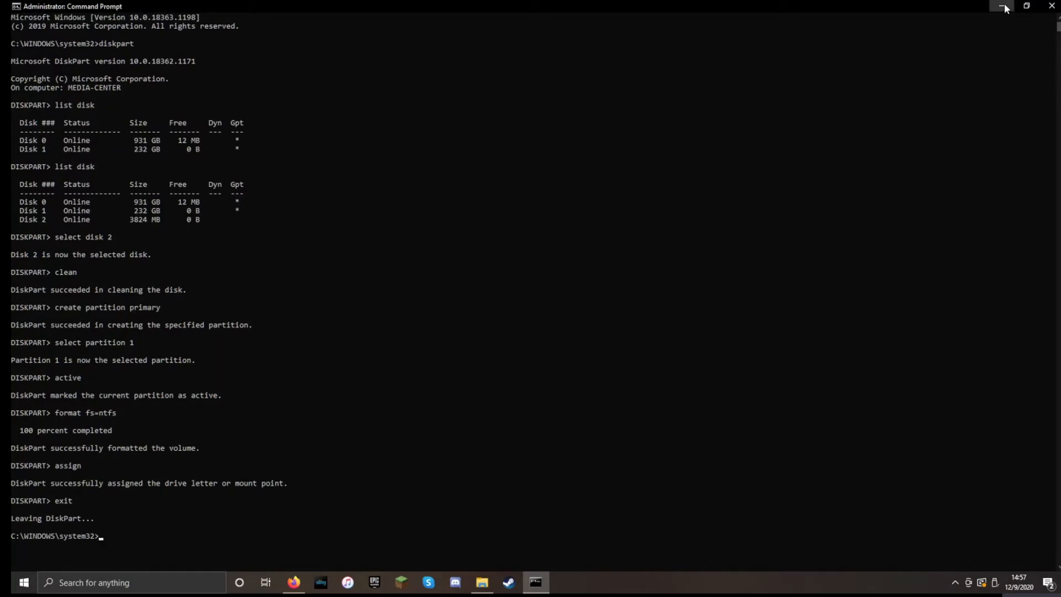
Mount the Ubuntu Server ISO from the desktop as a DVD drive
click(1002, 7)
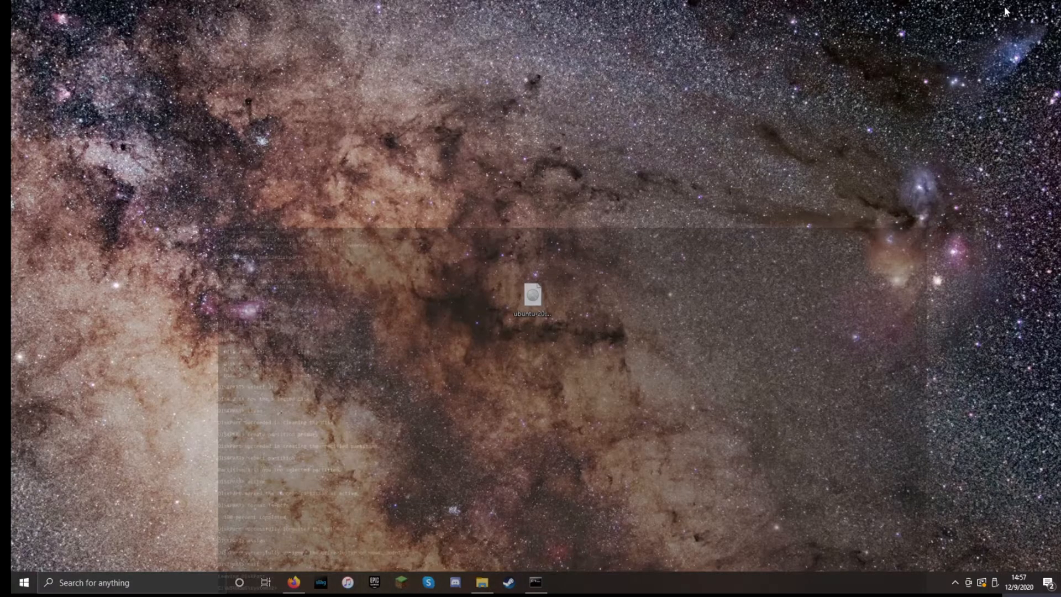
right_click(533, 294)
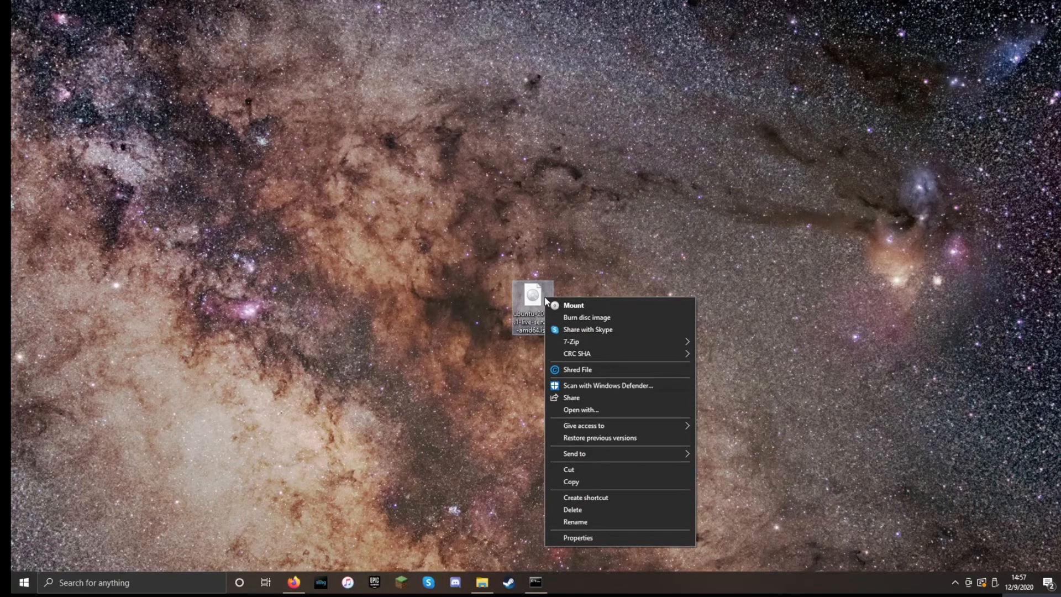
mouse_move(550, 305)
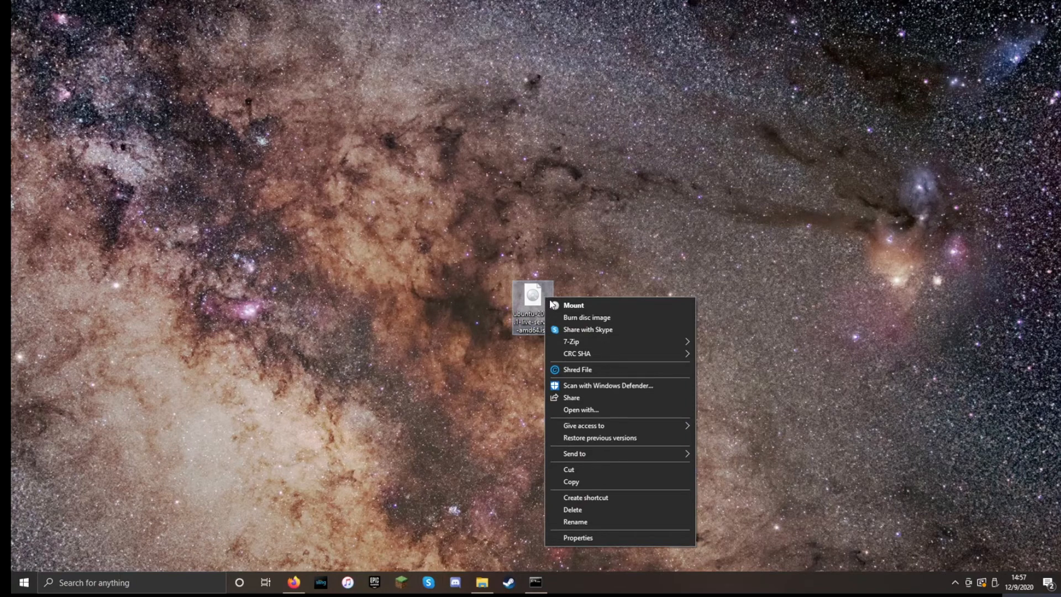
click(572, 305)
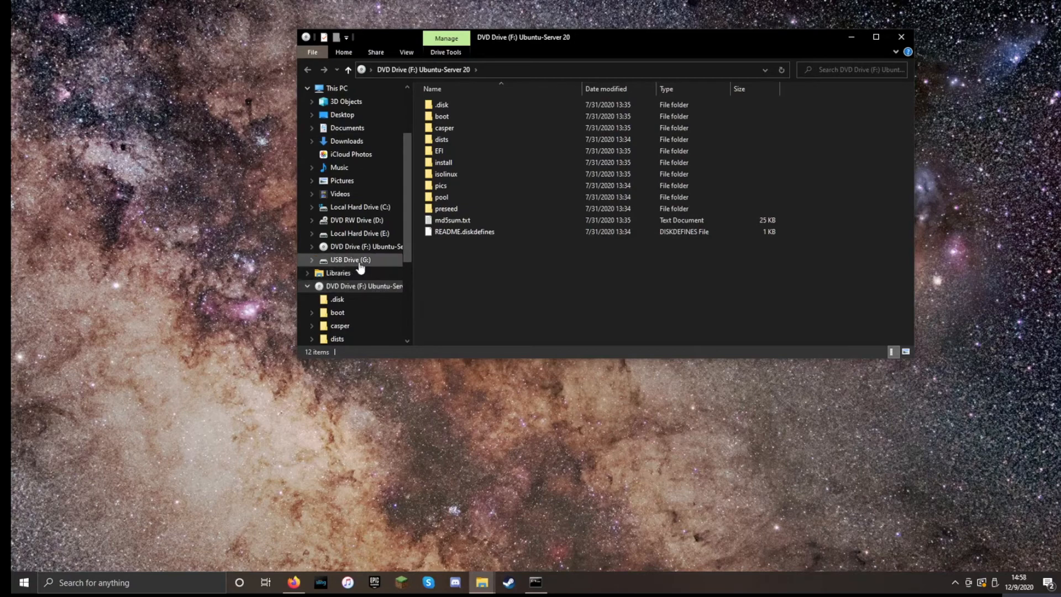
mouse_move(294, 266)
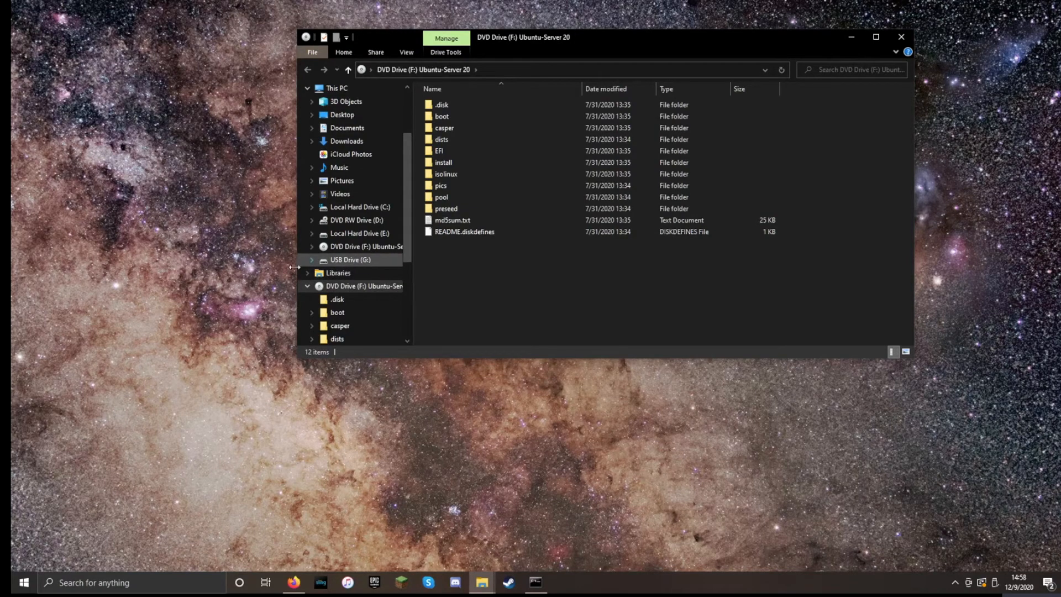
mouse_move(201, 364)
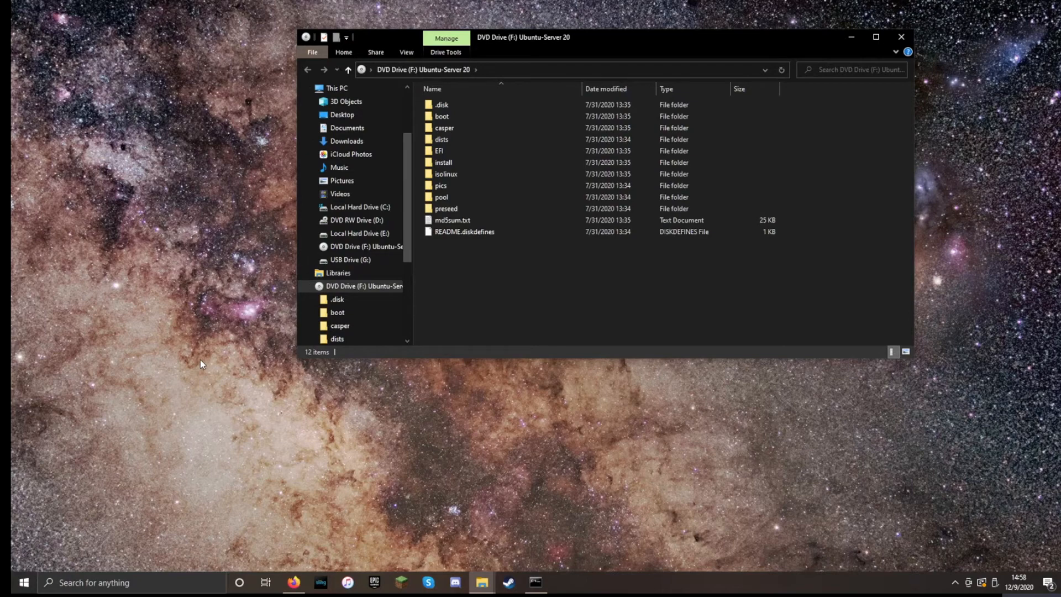
mouse_move(475, 466)
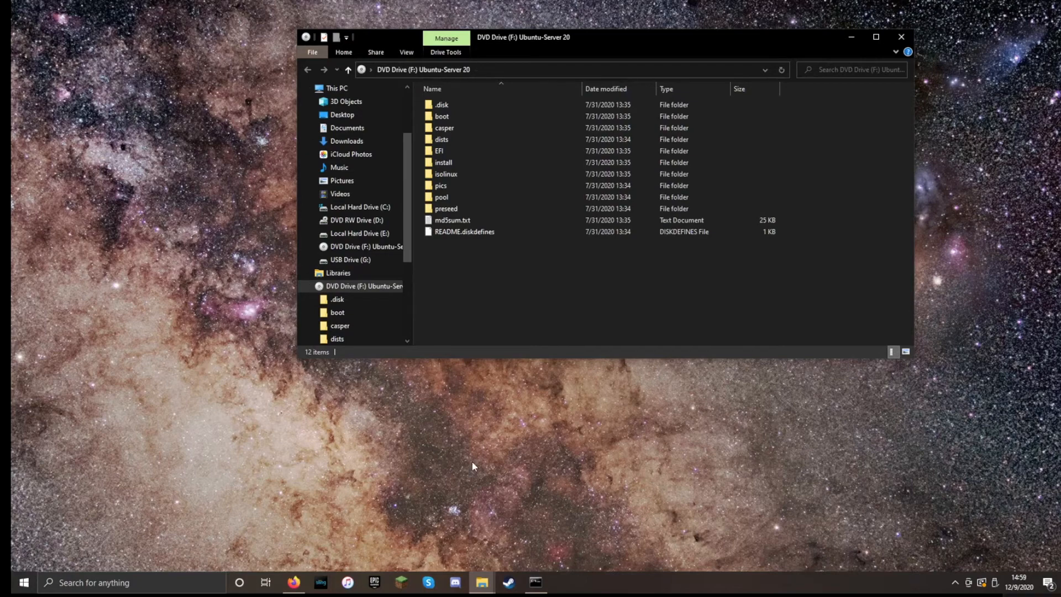
mouse_move(528, 575)
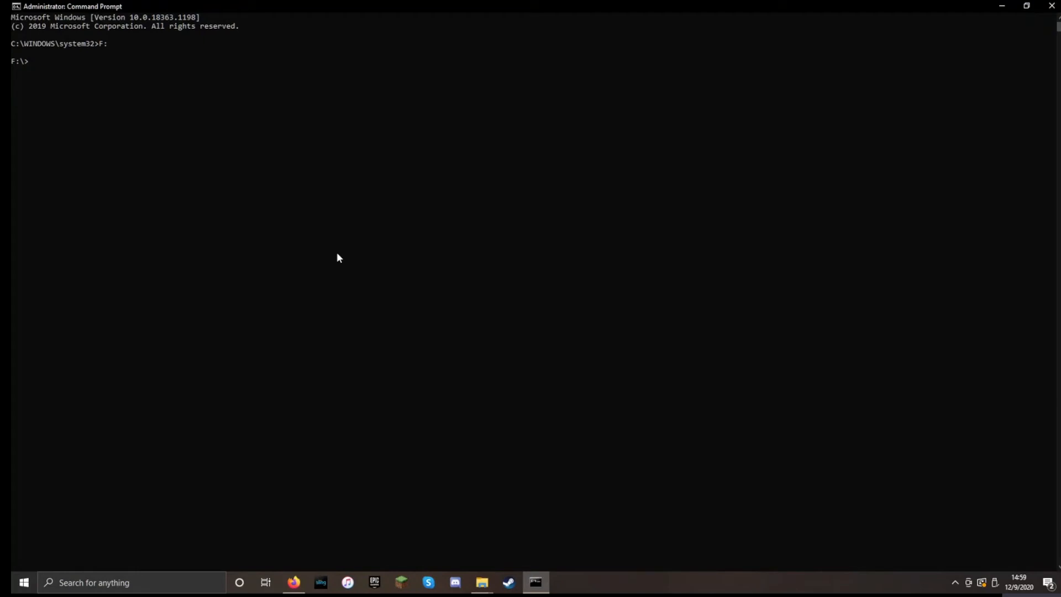
From F:\boot, run bootsect.exe /nt60 g: to write boot code to the USB
text(cd boot)
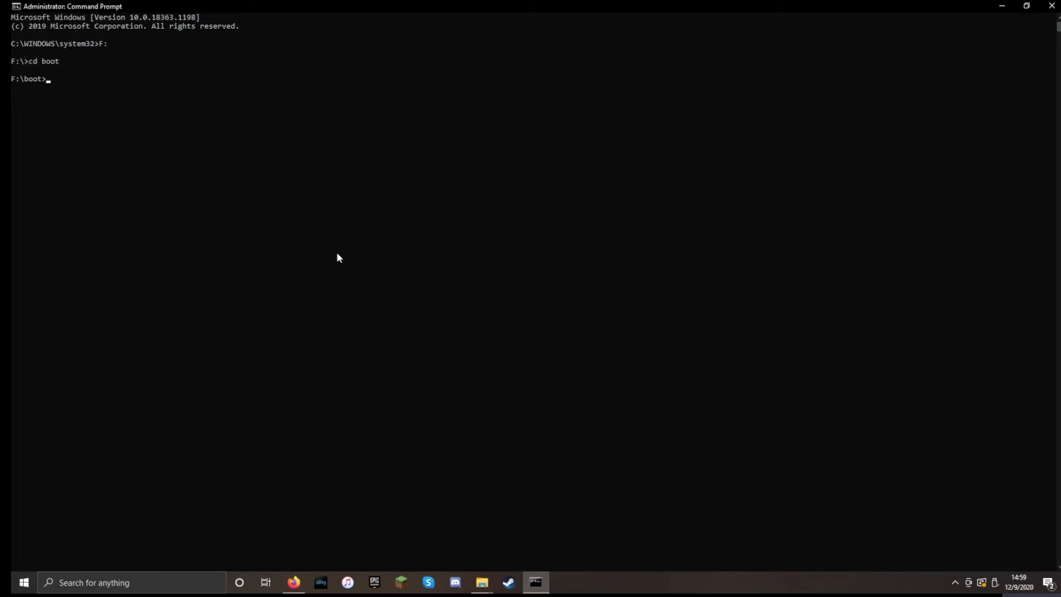
mouse_move(267, 318)
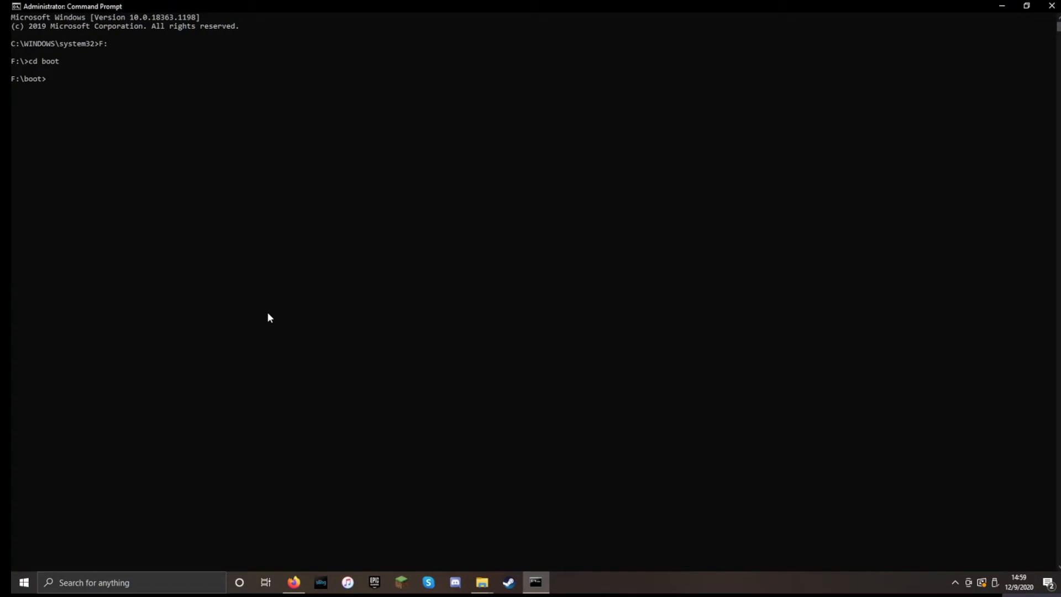
text(bootsect)
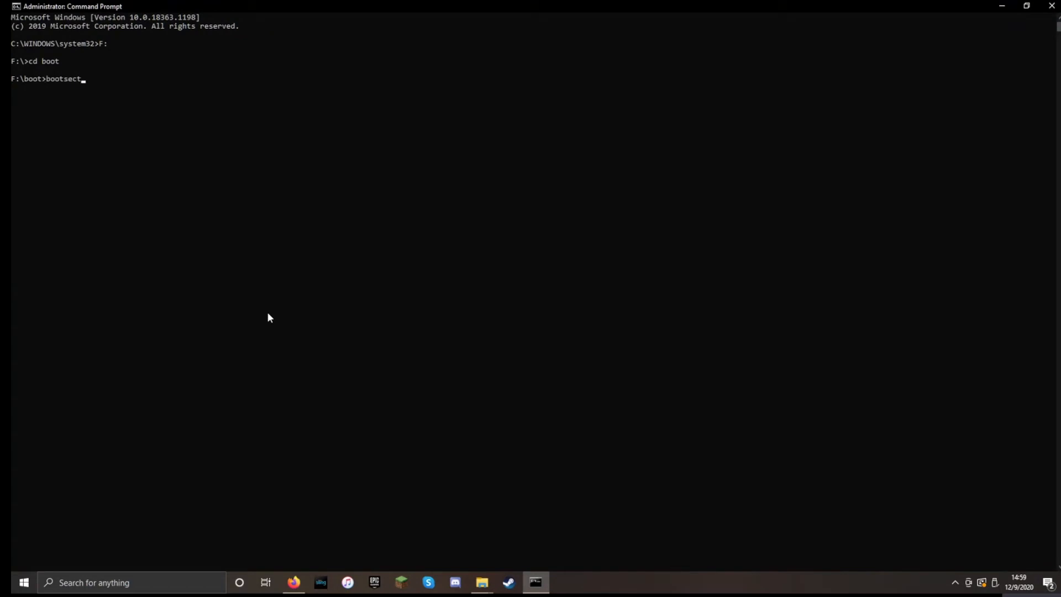
text(.exe)
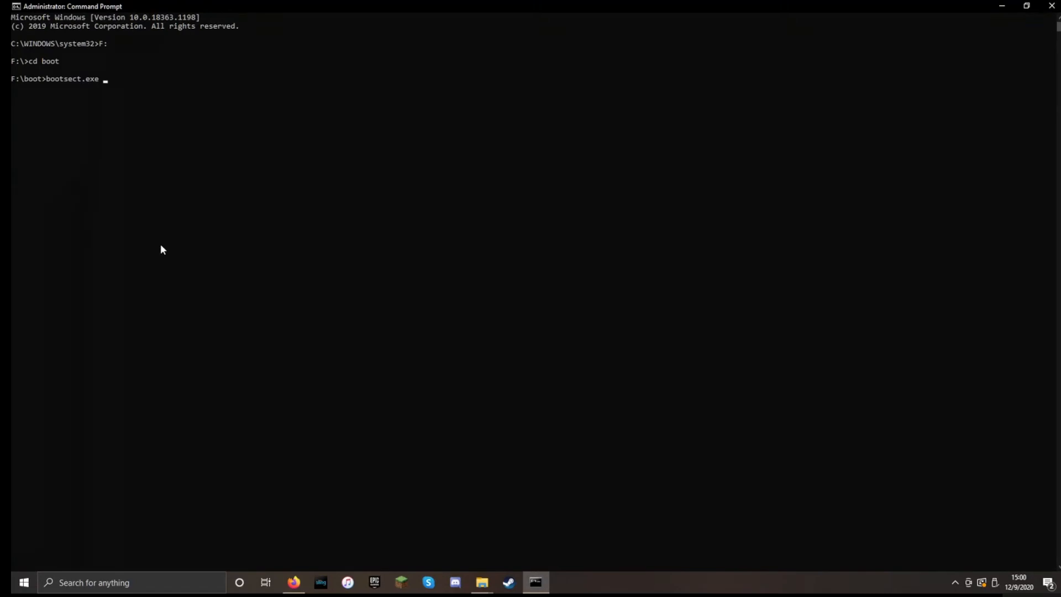
text(/nt6)
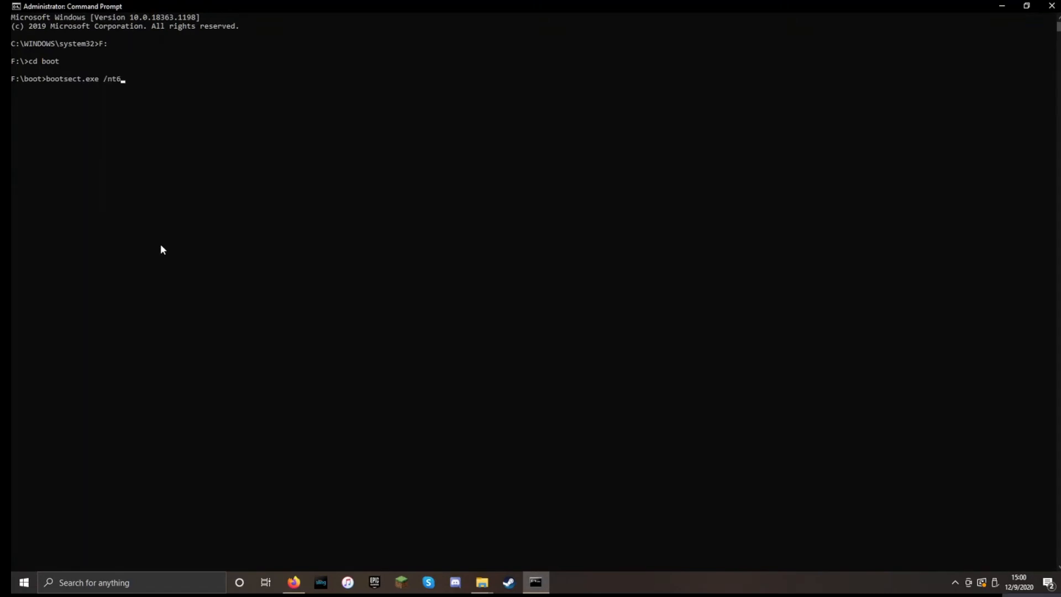
text(0)
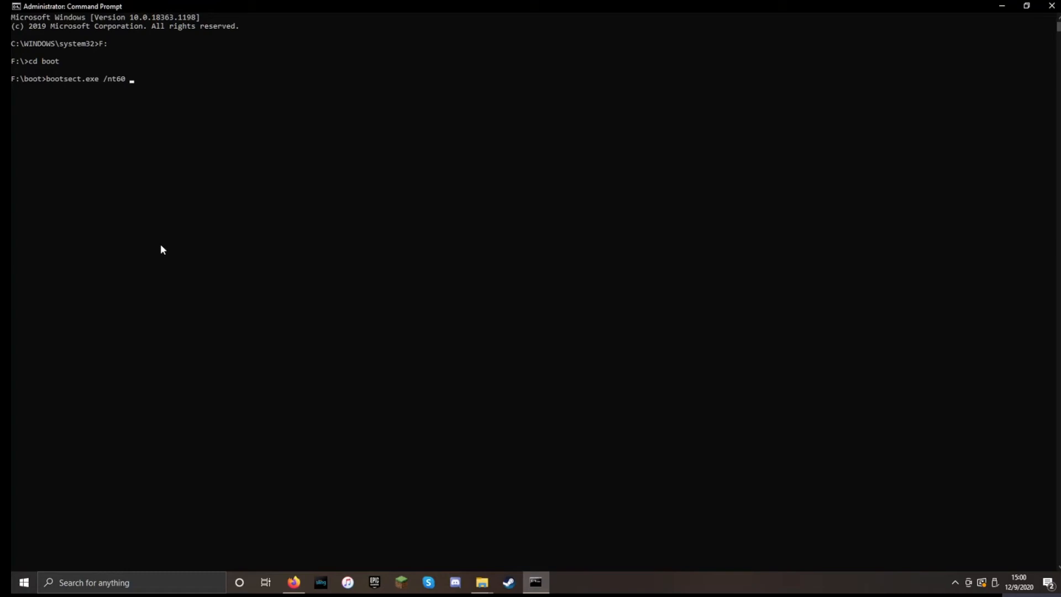
text(g:)
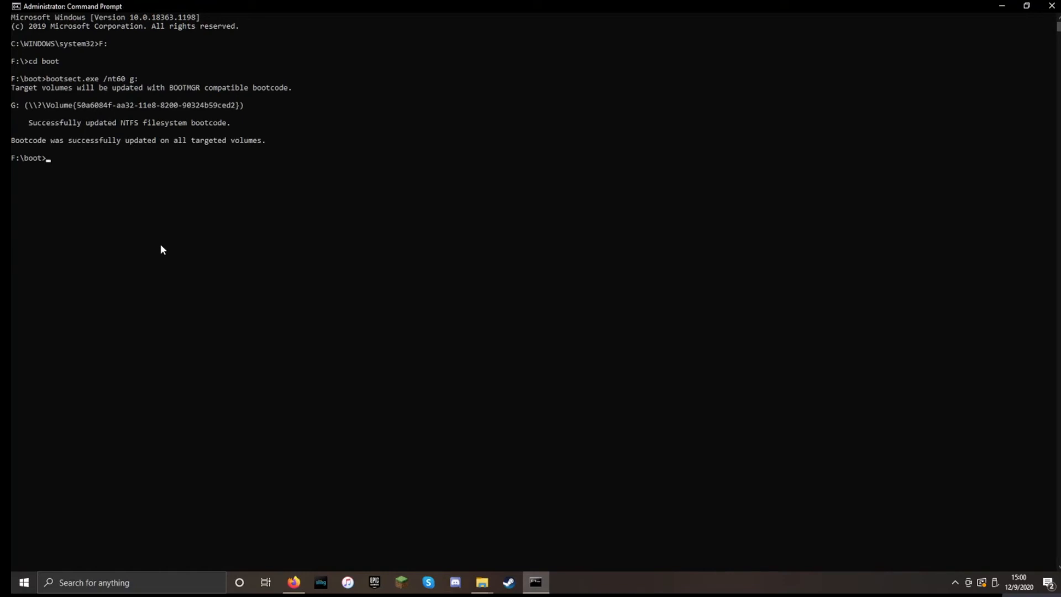
mouse_move(203, 276)
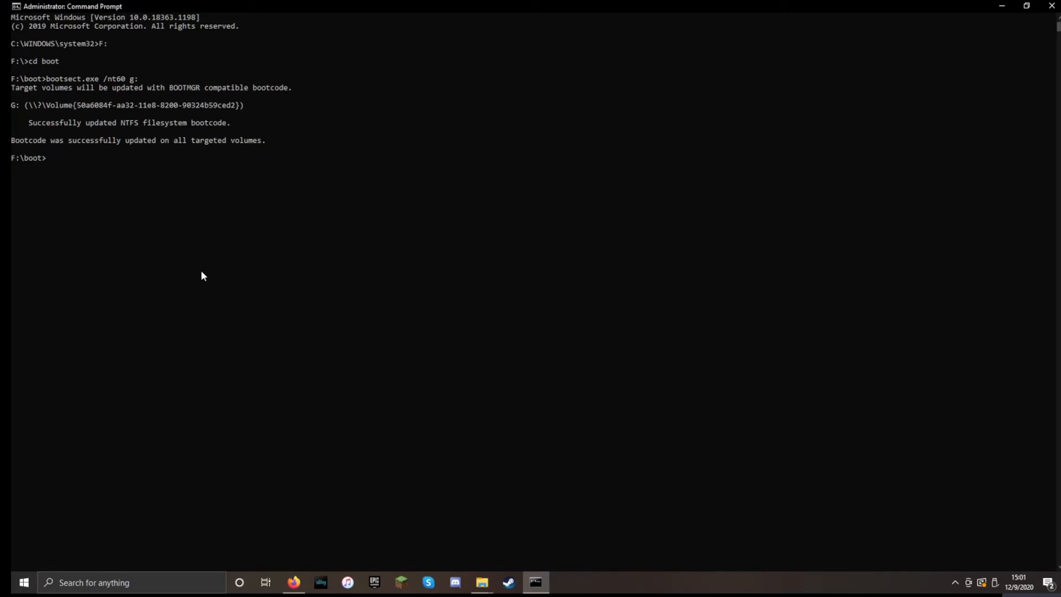
mouse_move(155, 309)
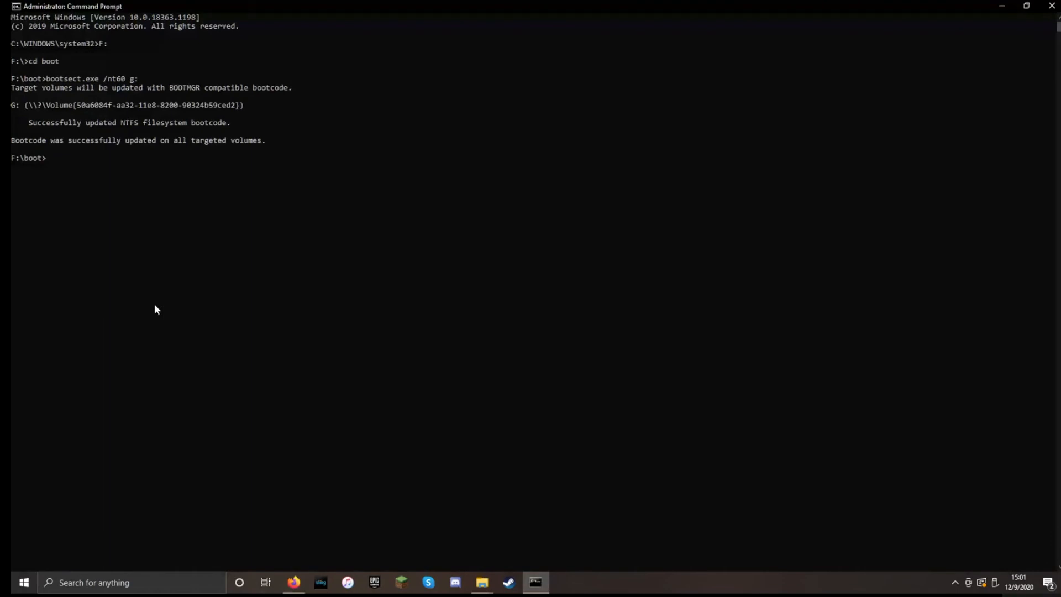
Run xcopy F:\*.* G:\ /E /F /H to copy all ISO files onto the USB
text(xco)
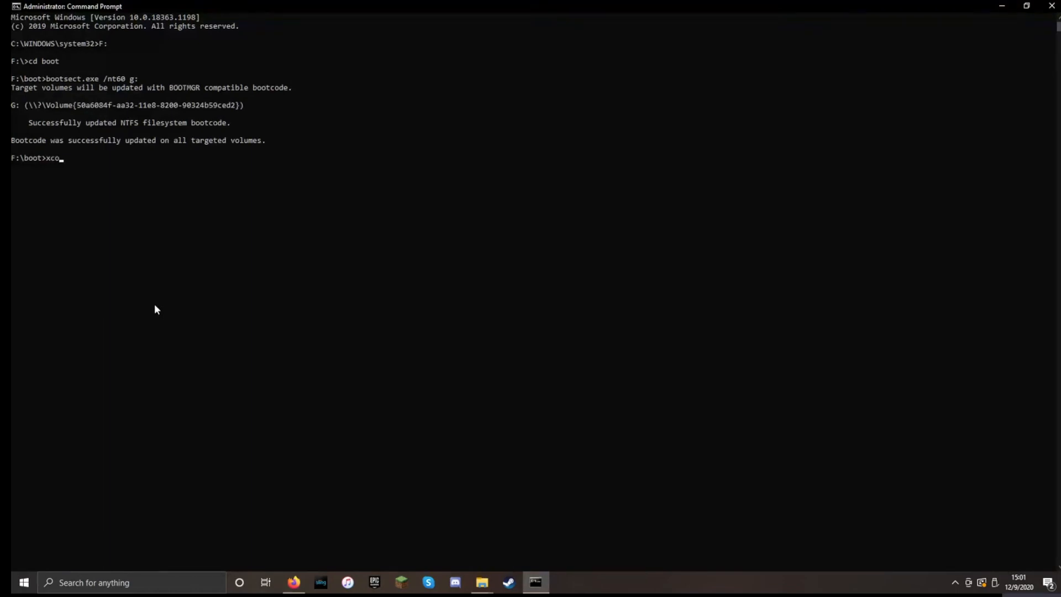
text(py)
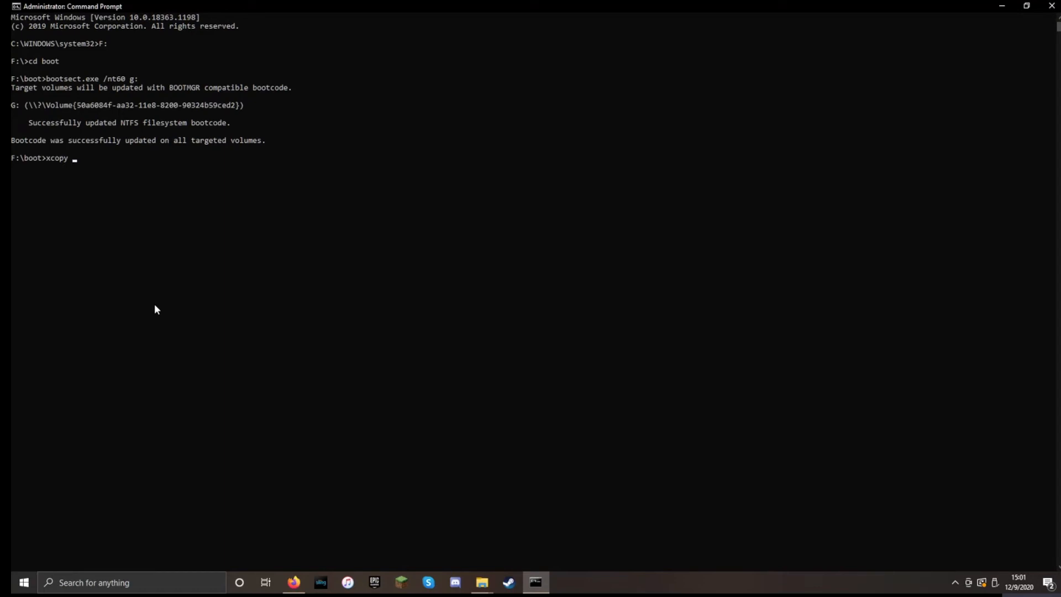
text(F:)
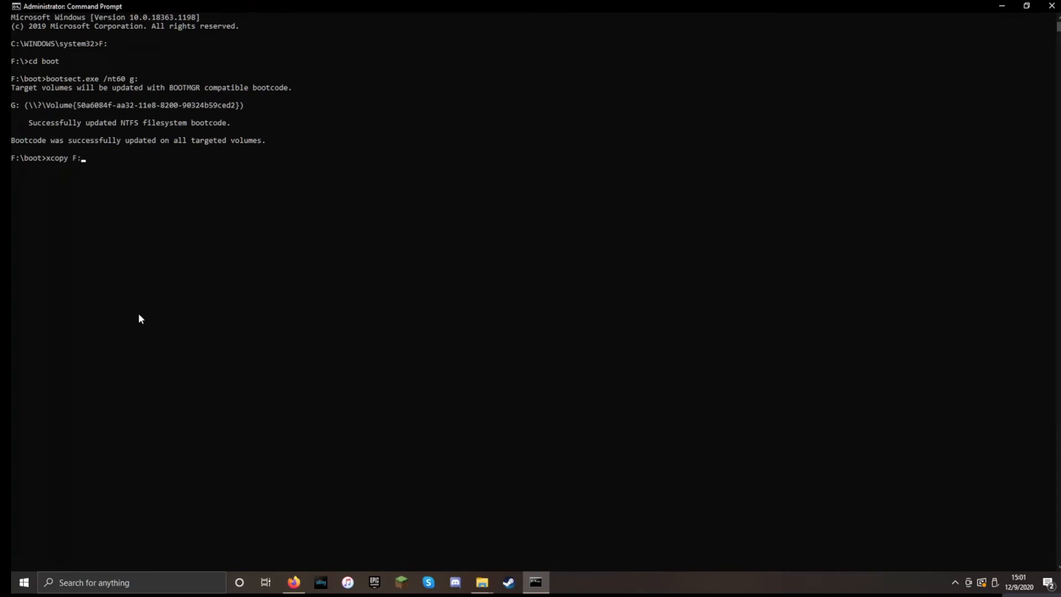
text(\)
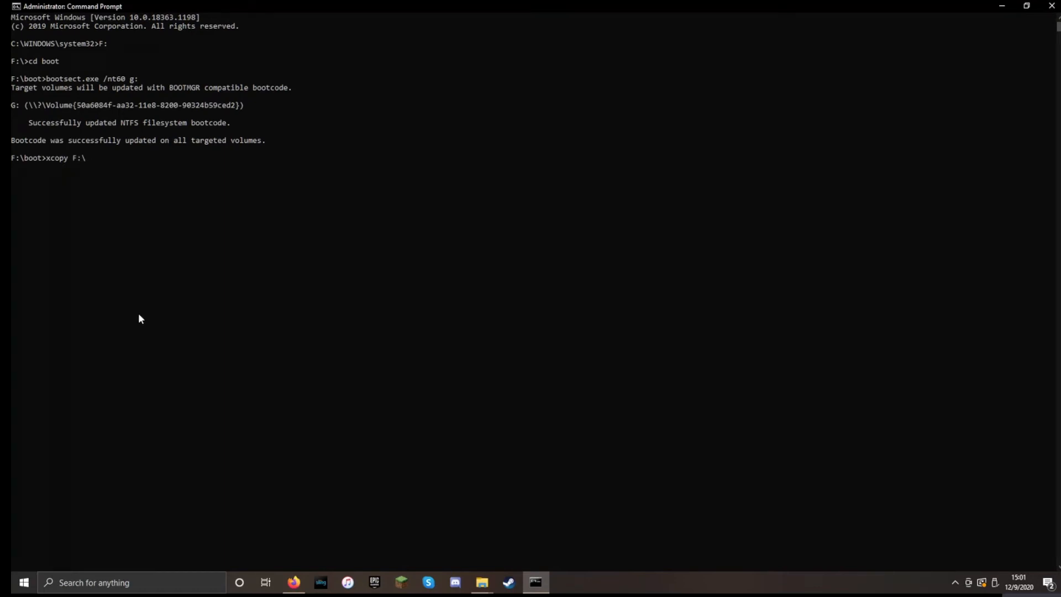
text(*.*)
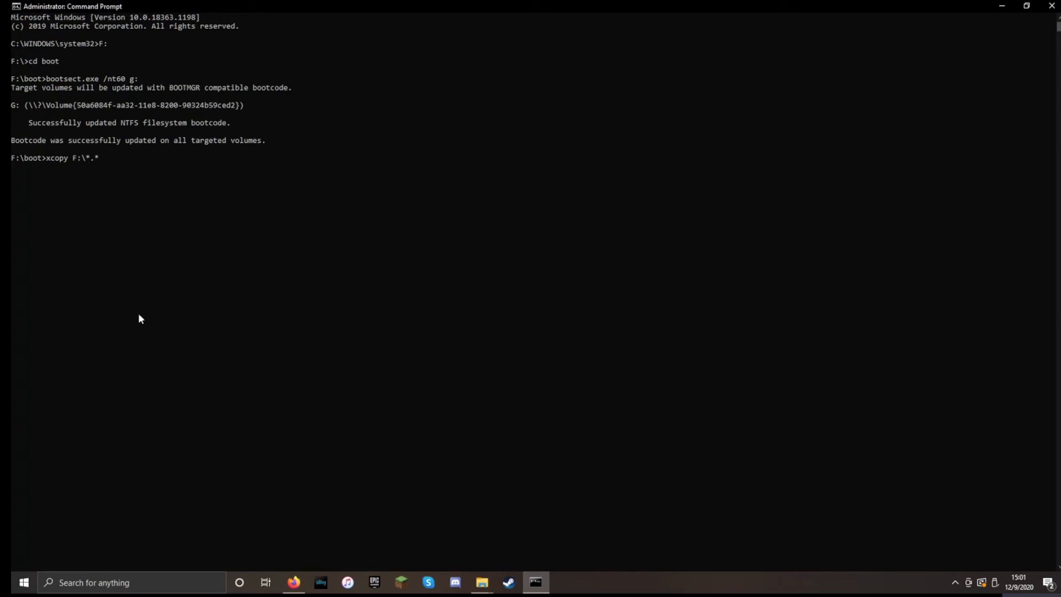
mouse_move(136, 293)
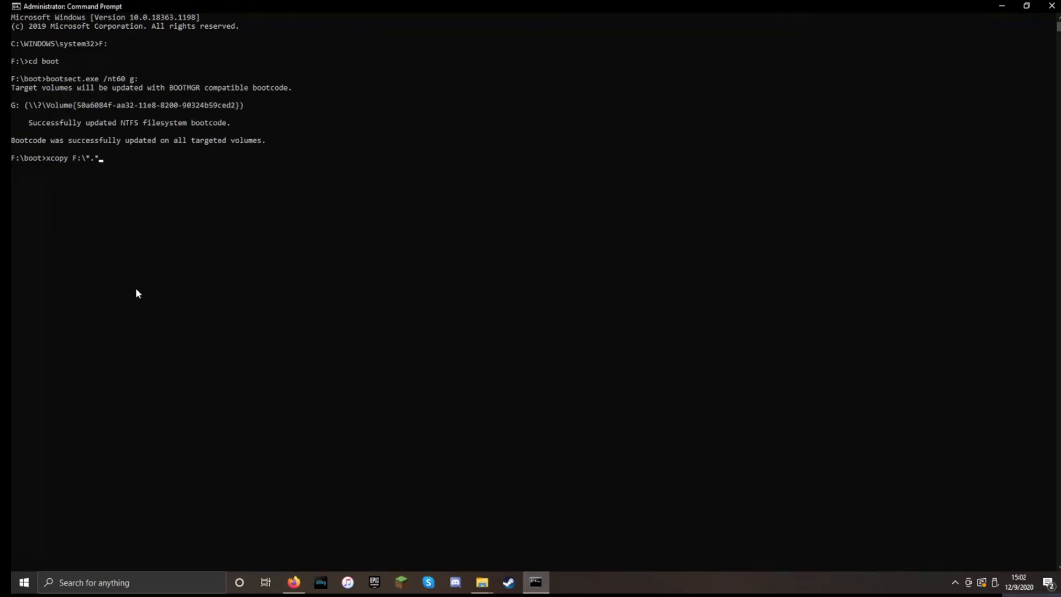
text(G)
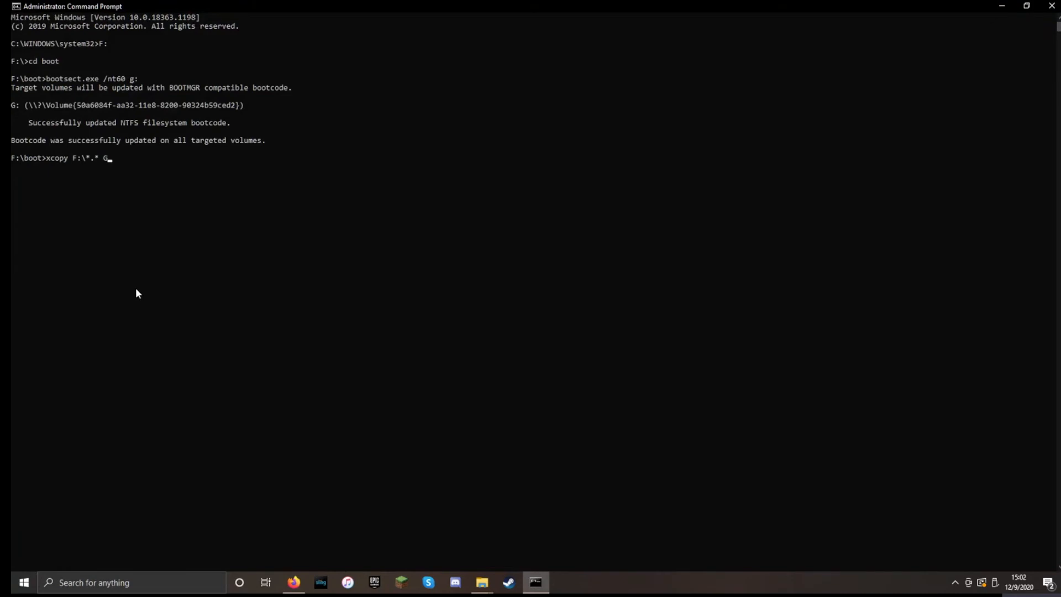
text(\ /E /)
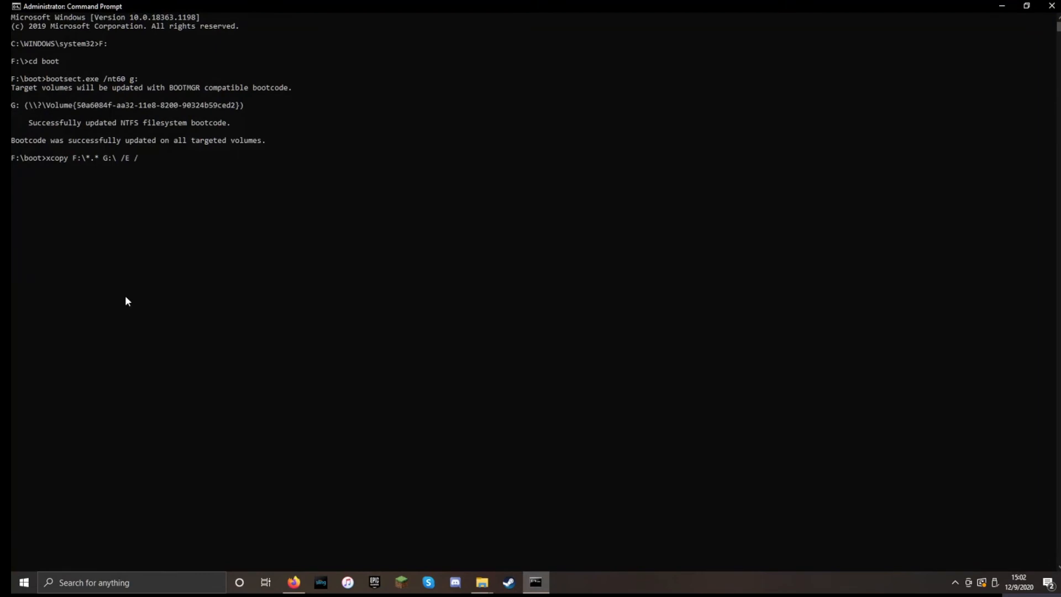
text(F /H)
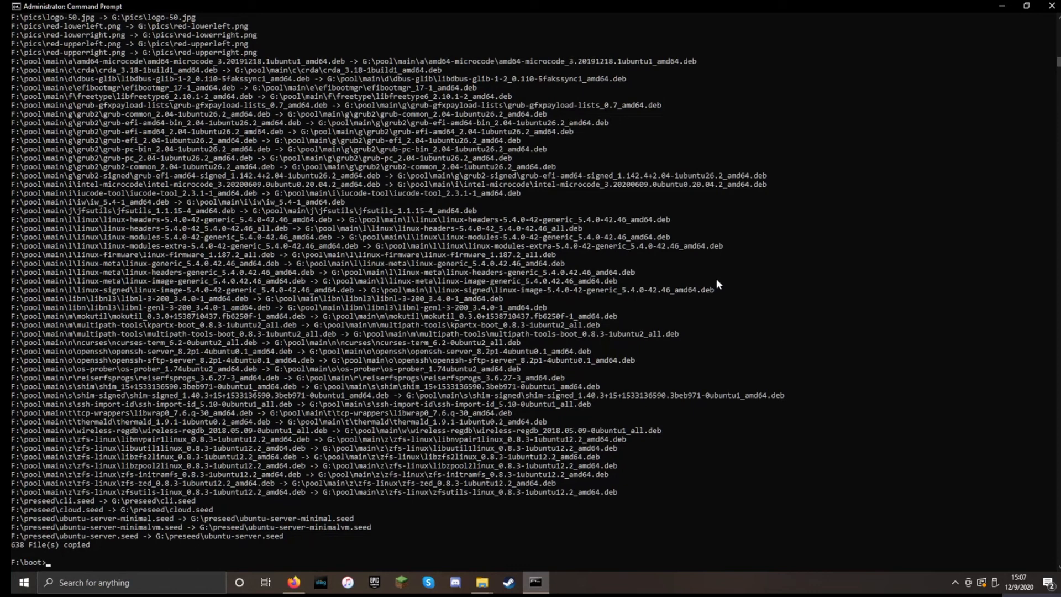
After xcopy reports 638 files copied, bring up the eject choice for the USB flash disk
click(985, 584)
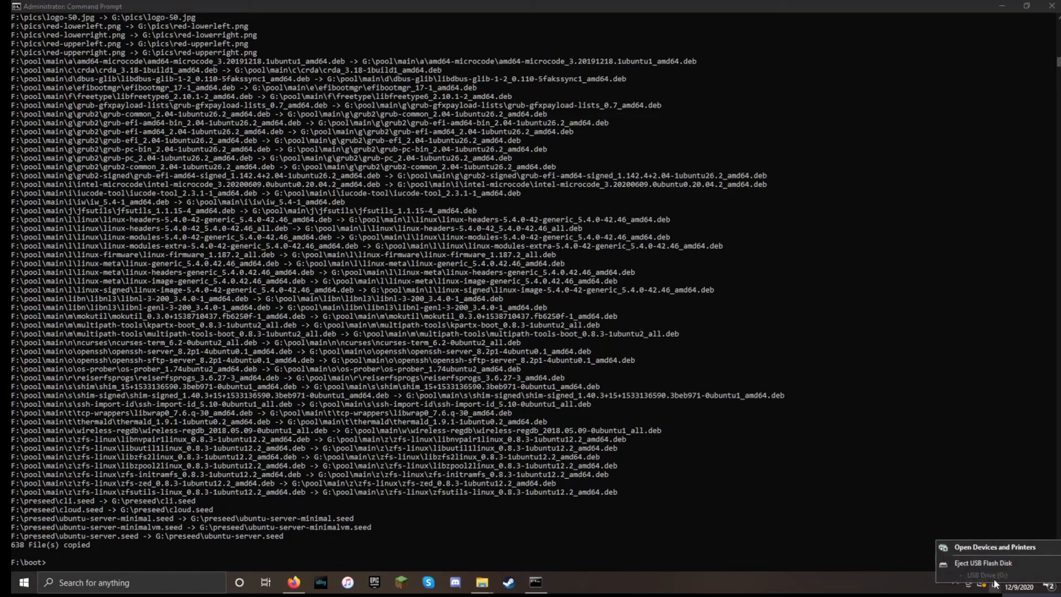